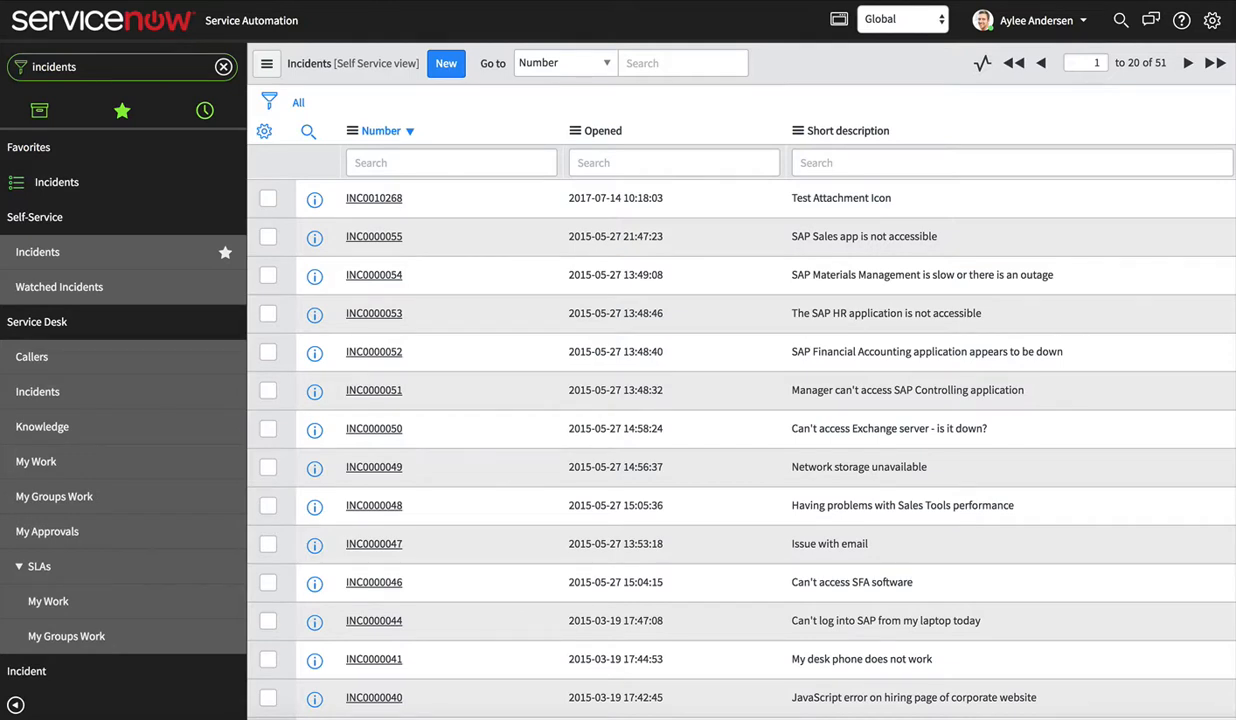
{"action": "mouse_move", "coordinate": [528, 420]}
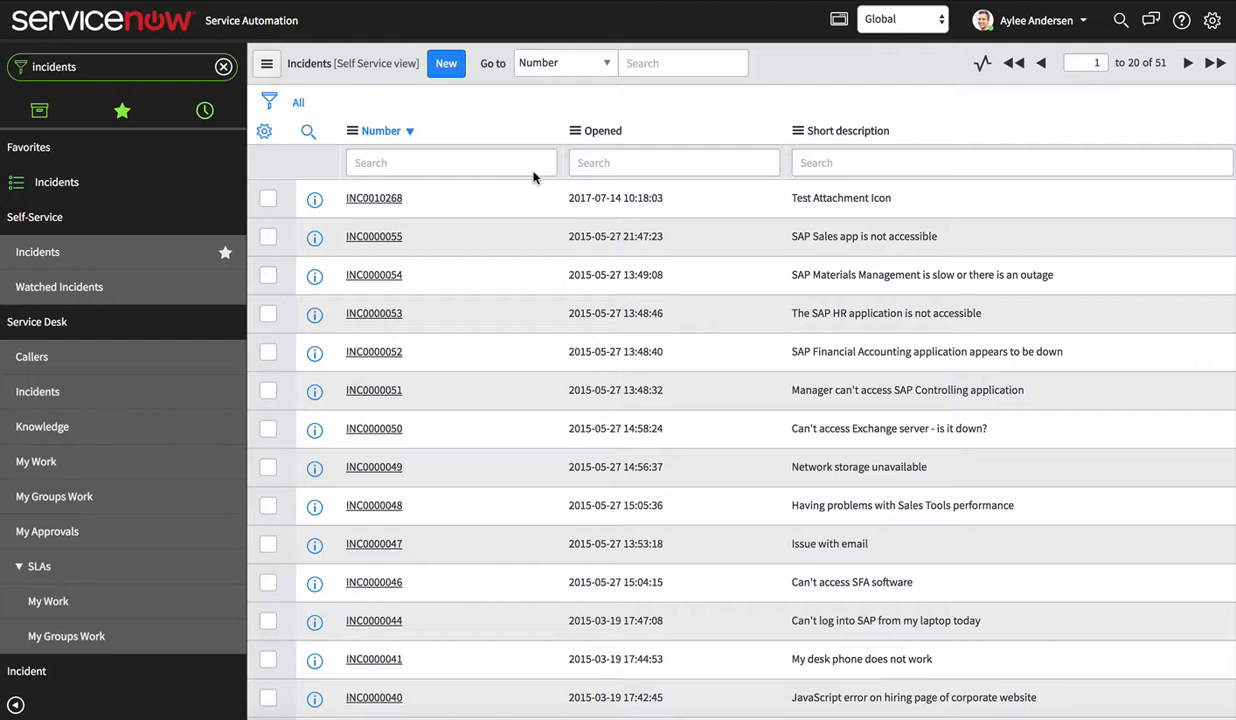
{"action": "mouse_move", "coordinate": [524, 236]}
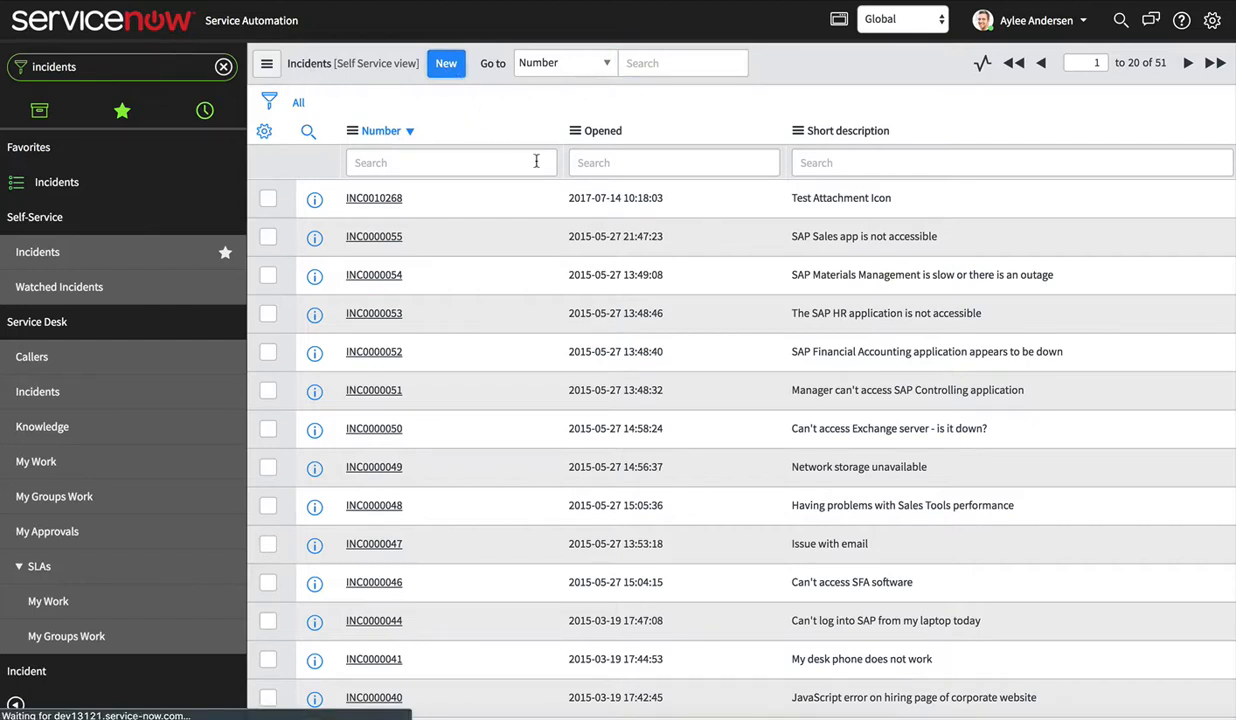
Step: Bring up the Incident table configuration and browse its 84 table columns
{"action": "left_click", "coordinate": [446, 62]}
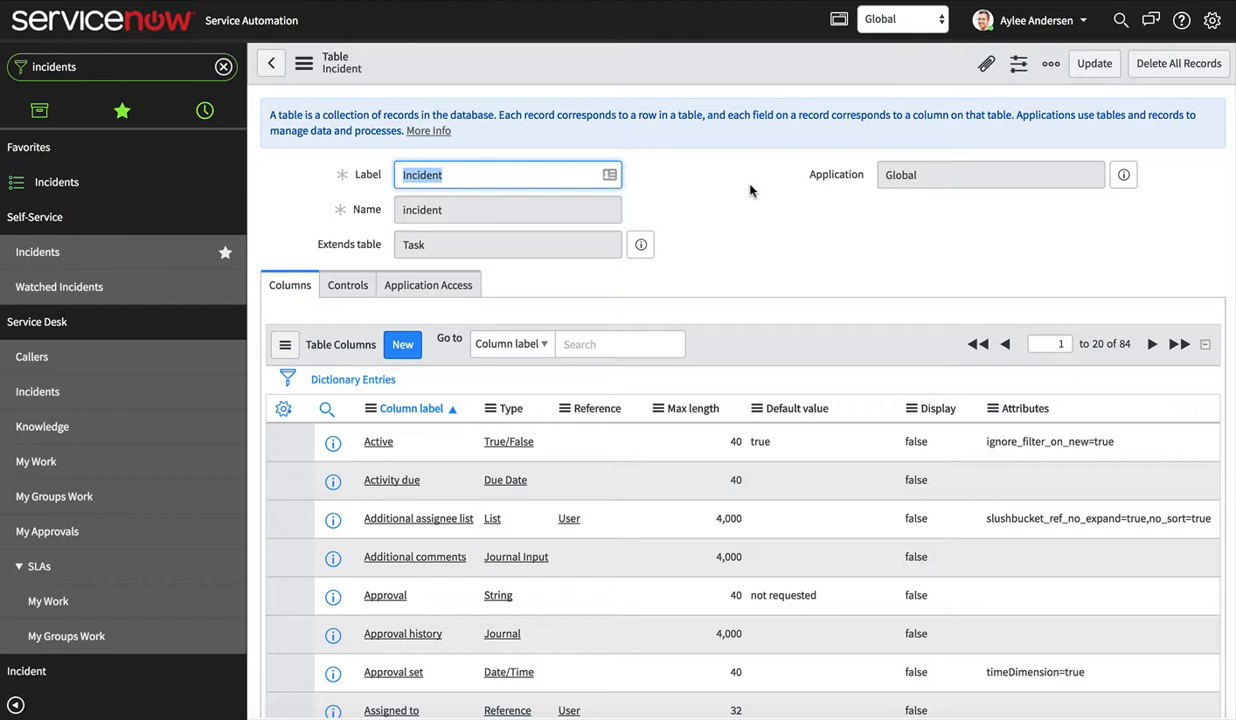
{"action": "scroll", "scroll_direction": "down", "scroll_amount": 3}
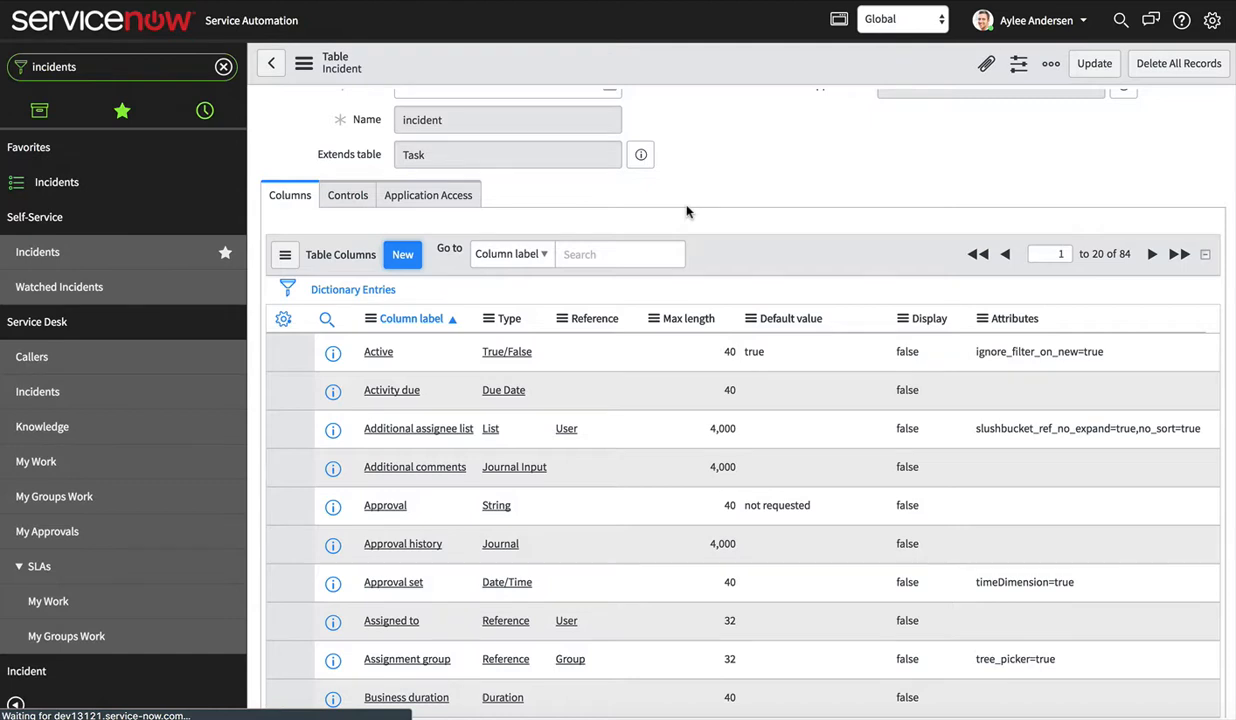
Step: Create an Integer column labelled Attachments with column name u_attachments on Incident
{"action": "left_click", "coordinate": [402, 254]}
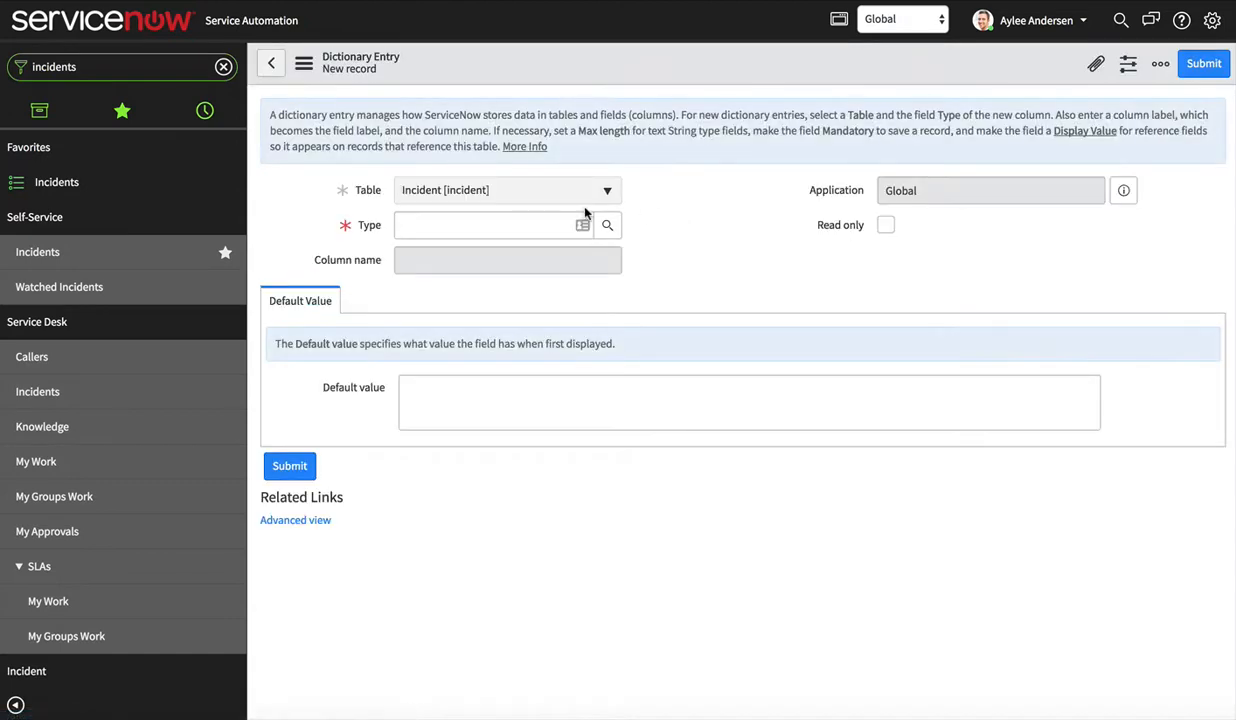
{"action": "left_click", "coordinate": [490, 224]}
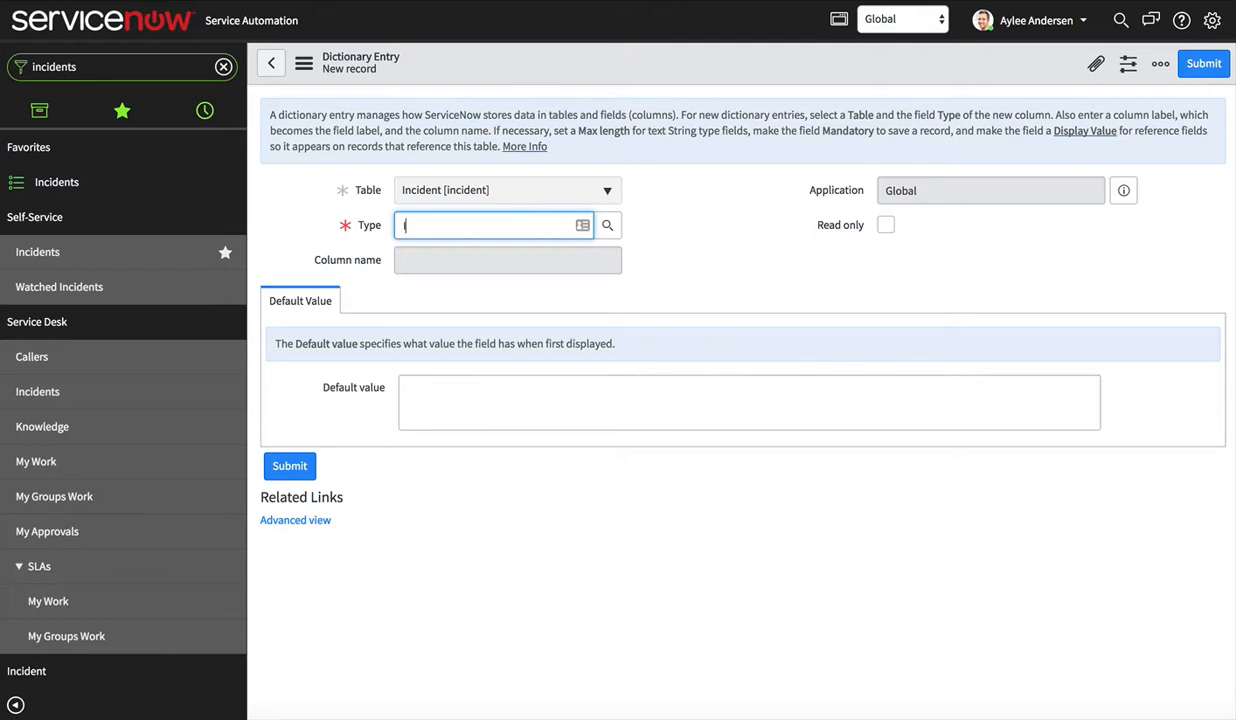
{"action": "type", "text": "nteger"}
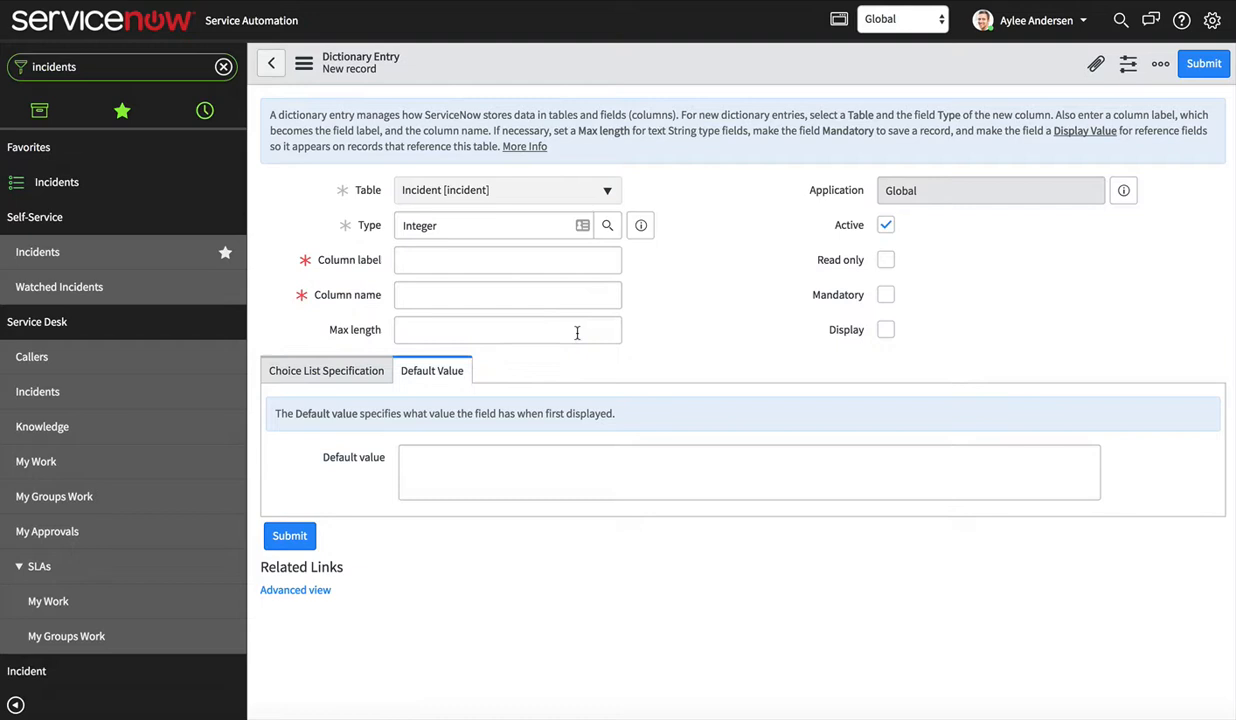
{"action": "type", "text": "Attachments"}
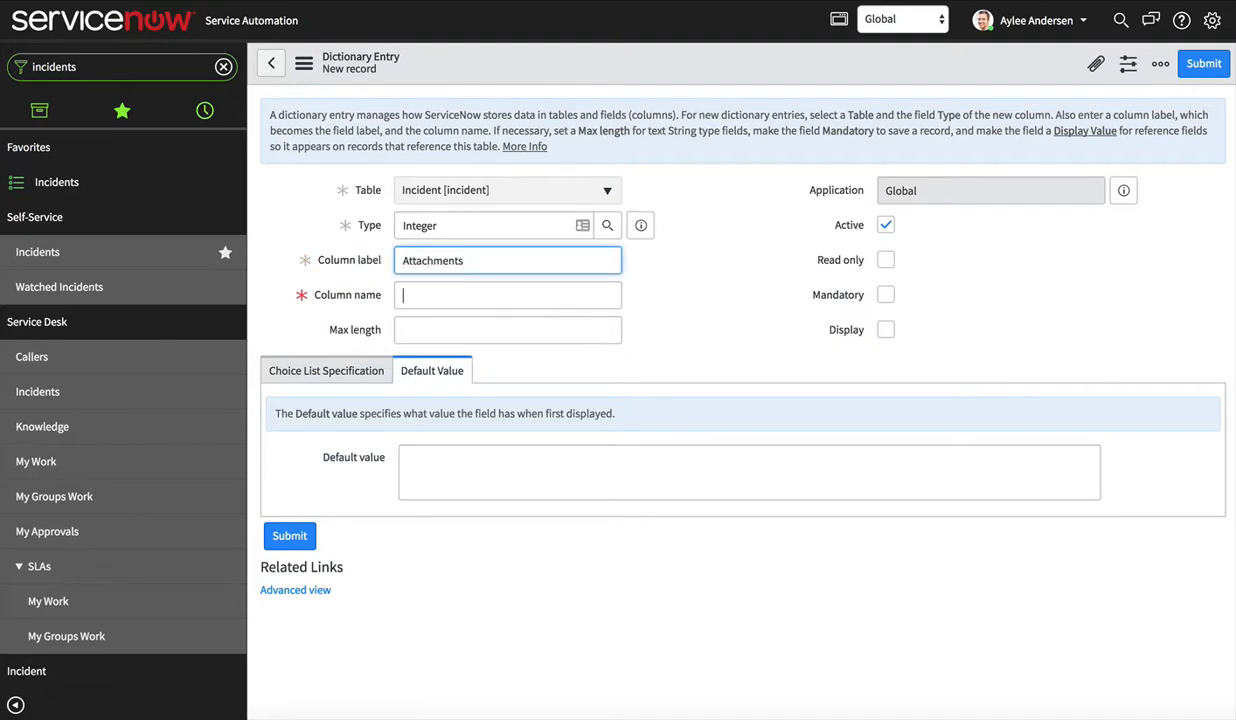
{"action": "type", "text": "u_attachments"}
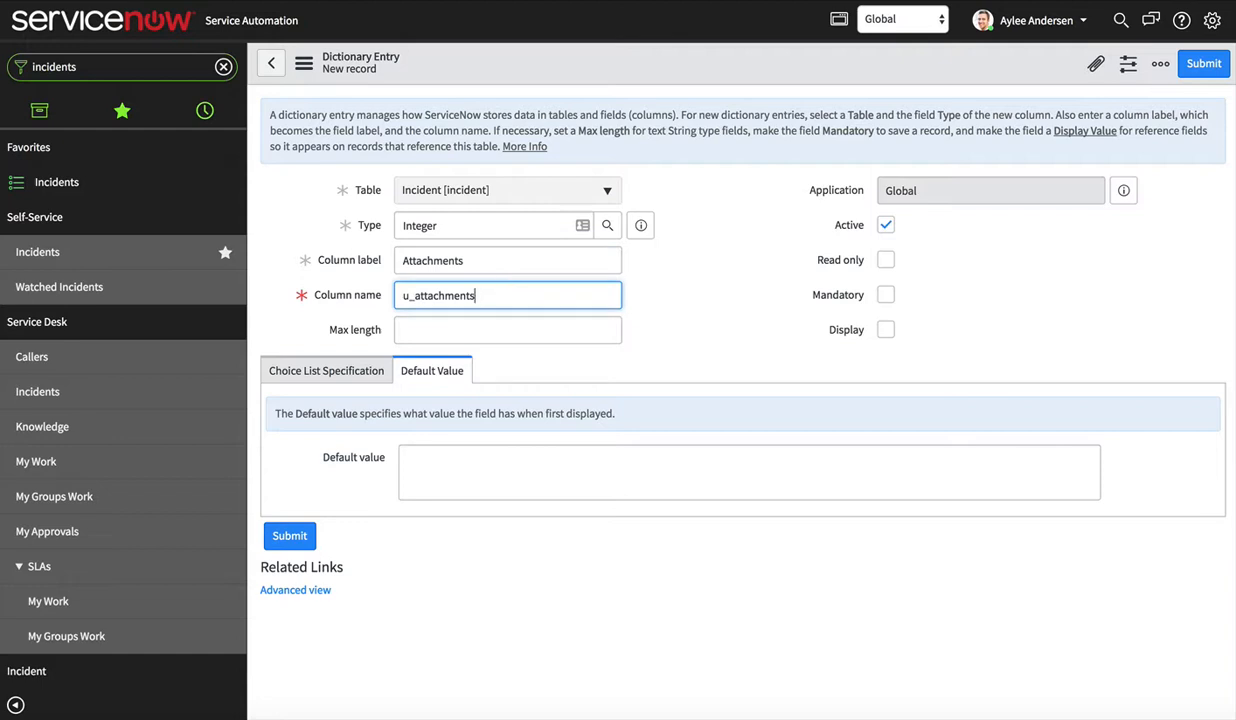
{"action": "mouse_move", "coordinate": [674, 336]}
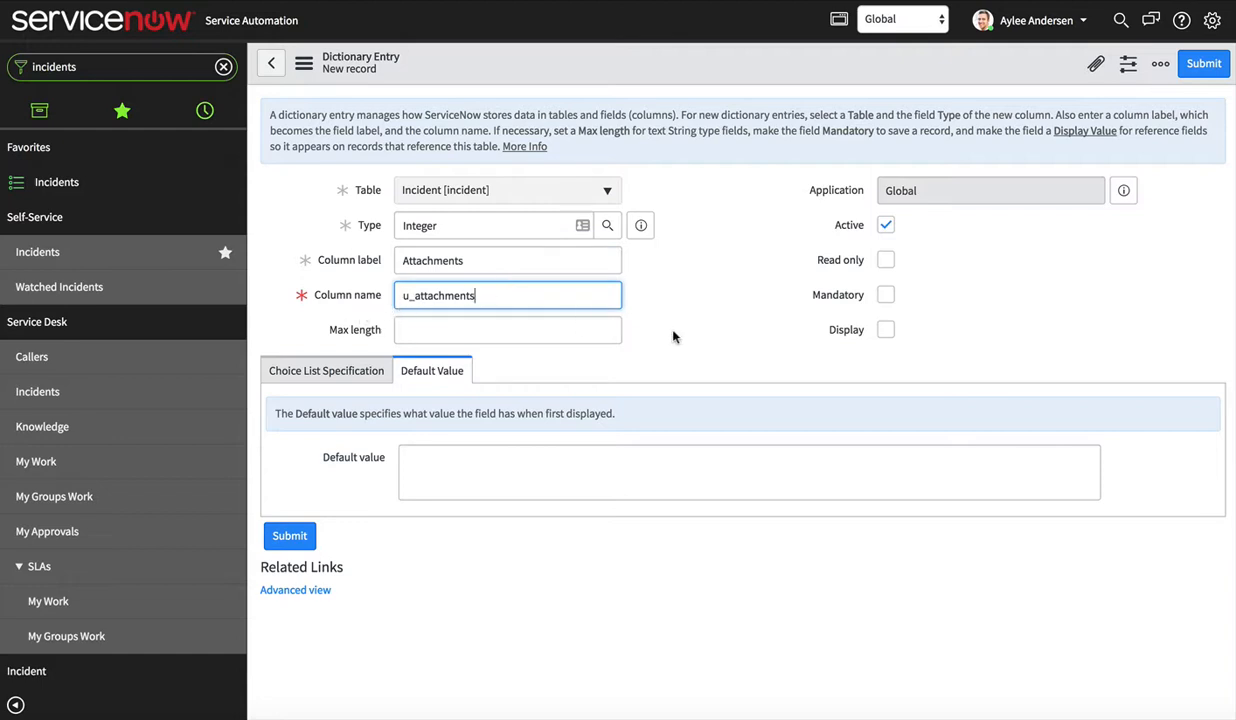
{"action": "mouse_move", "coordinate": [672, 320]}
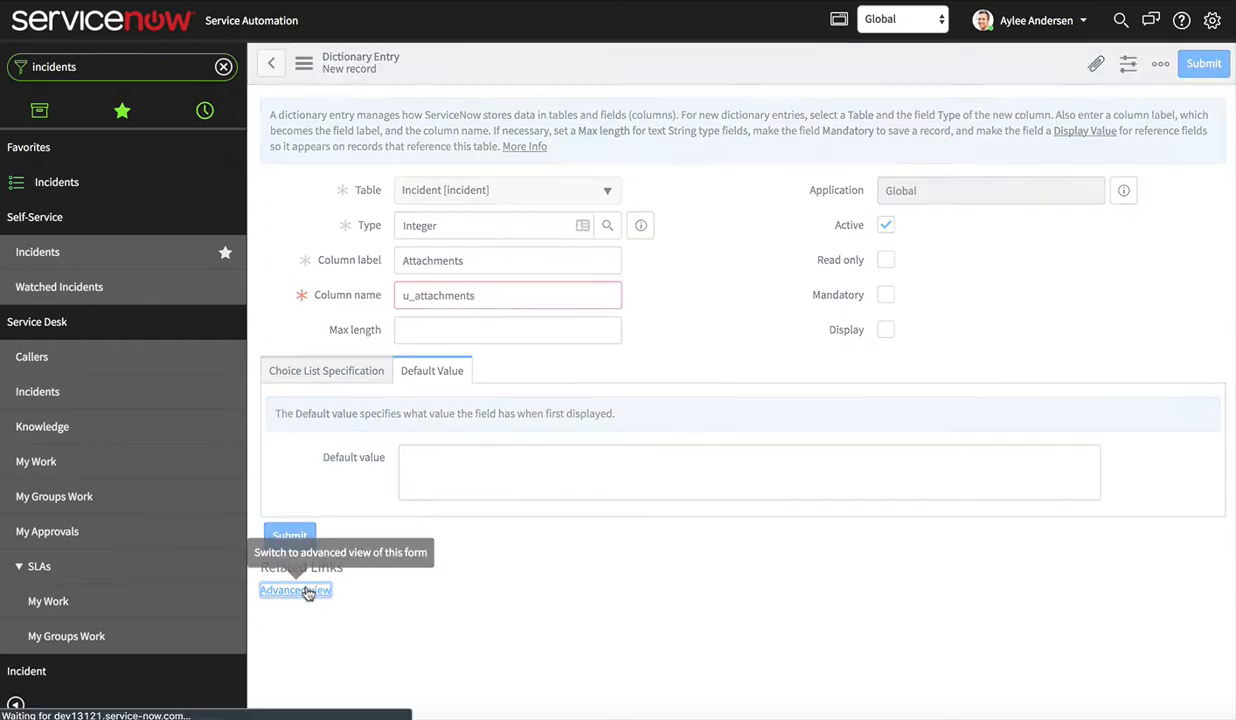
{"action": "mouse_move", "coordinate": [450, 600]}
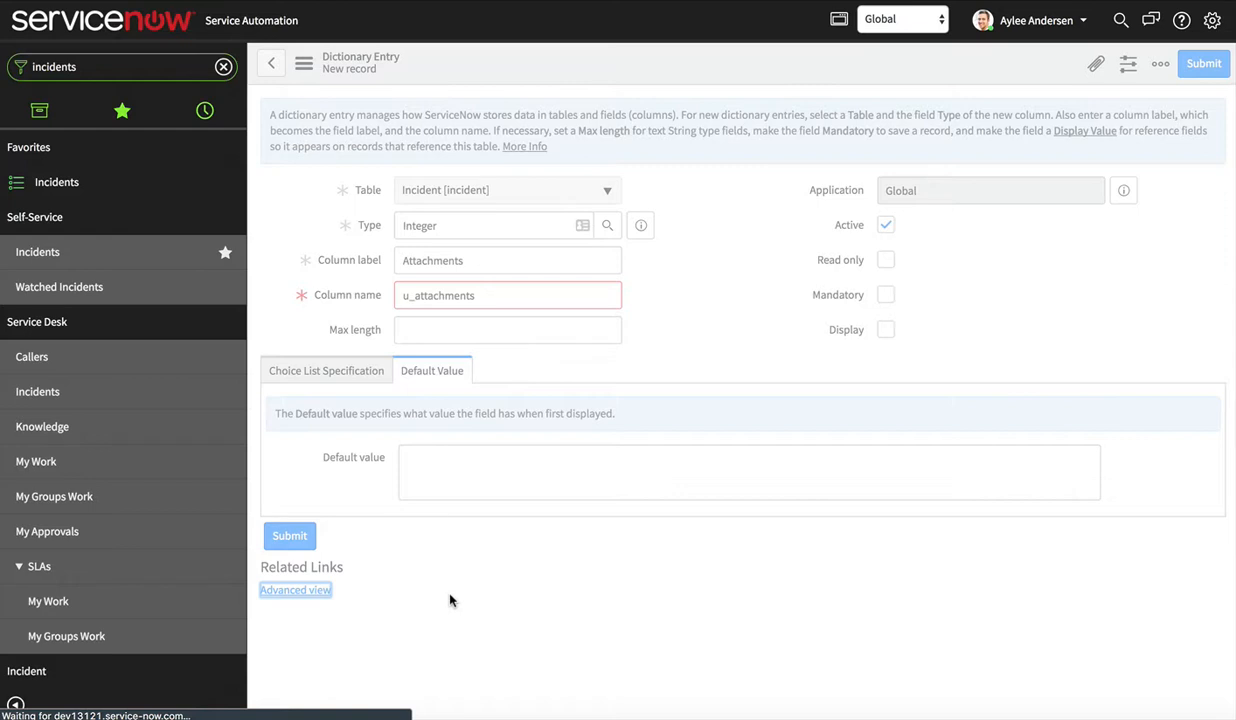
Step: In Advanced view, mark the Attachments column as Calculated under Calculated Value
{"action": "left_click", "coordinate": [296, 588]}
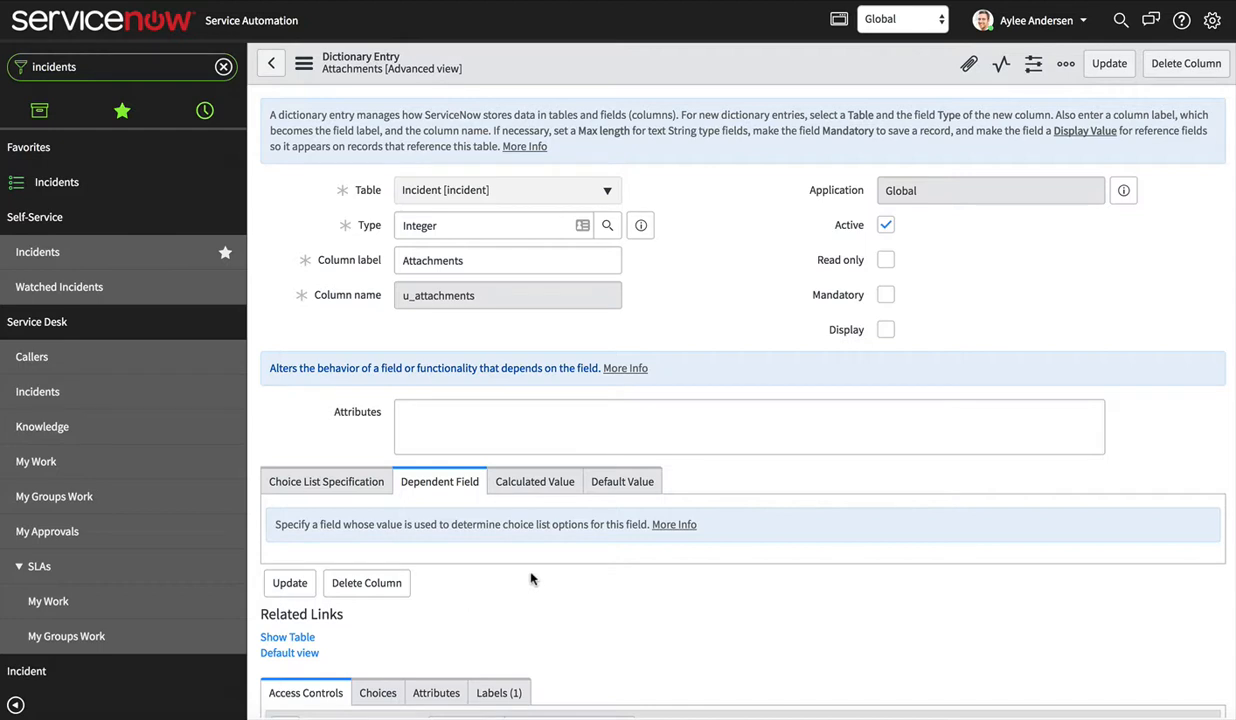
{"action": "left_click", "coordinate": [534, 480]}
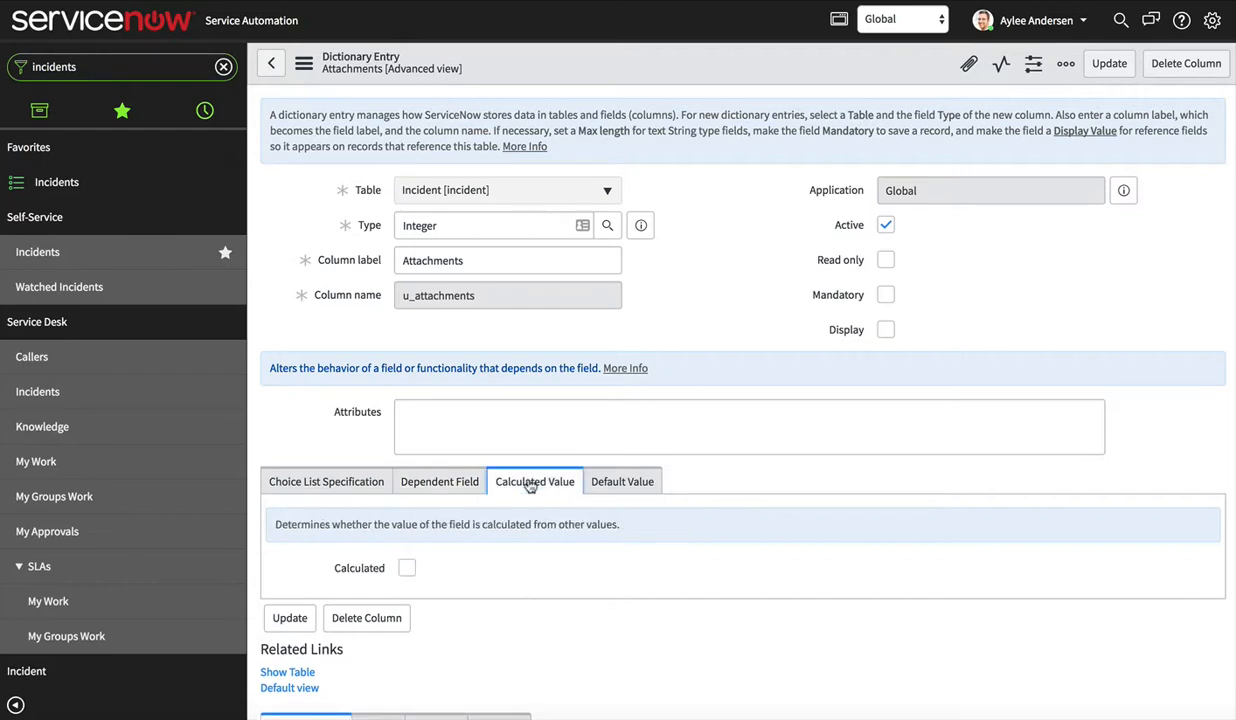
{"action": "left_click", "coordinate": [408, 568]}
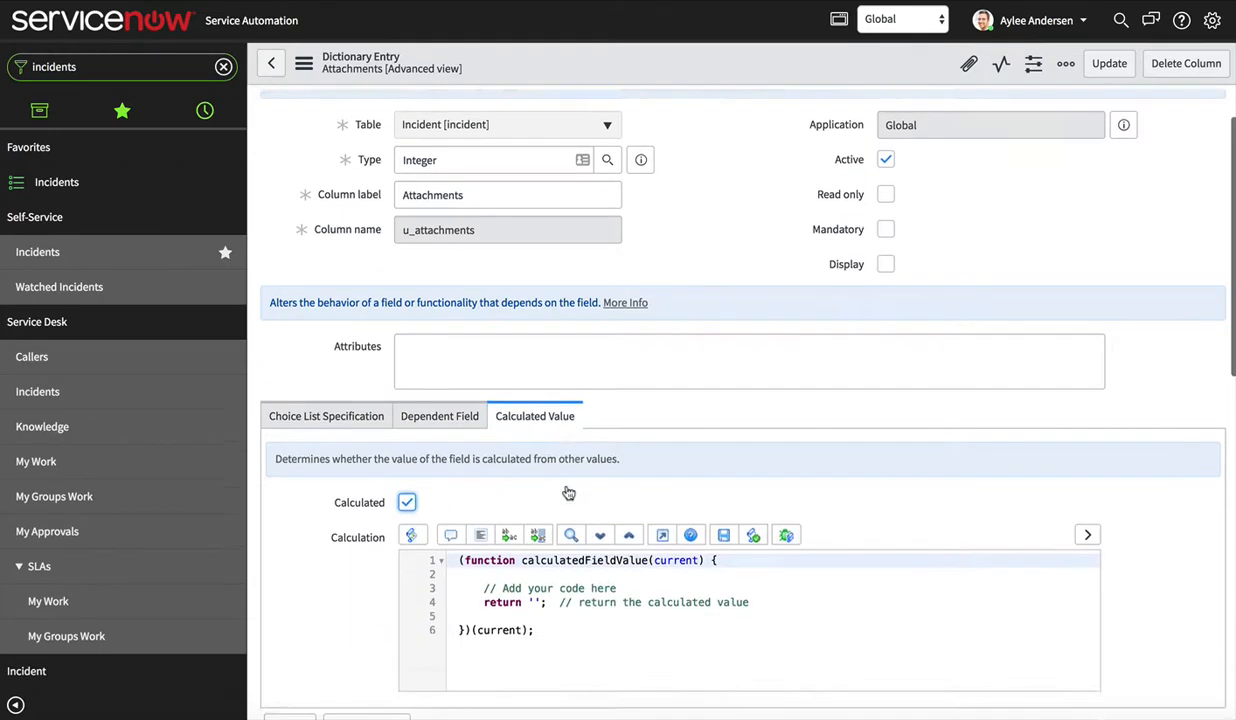
{"action": "scroll", "scroll_direction": "down", "scroll_amount": 3}
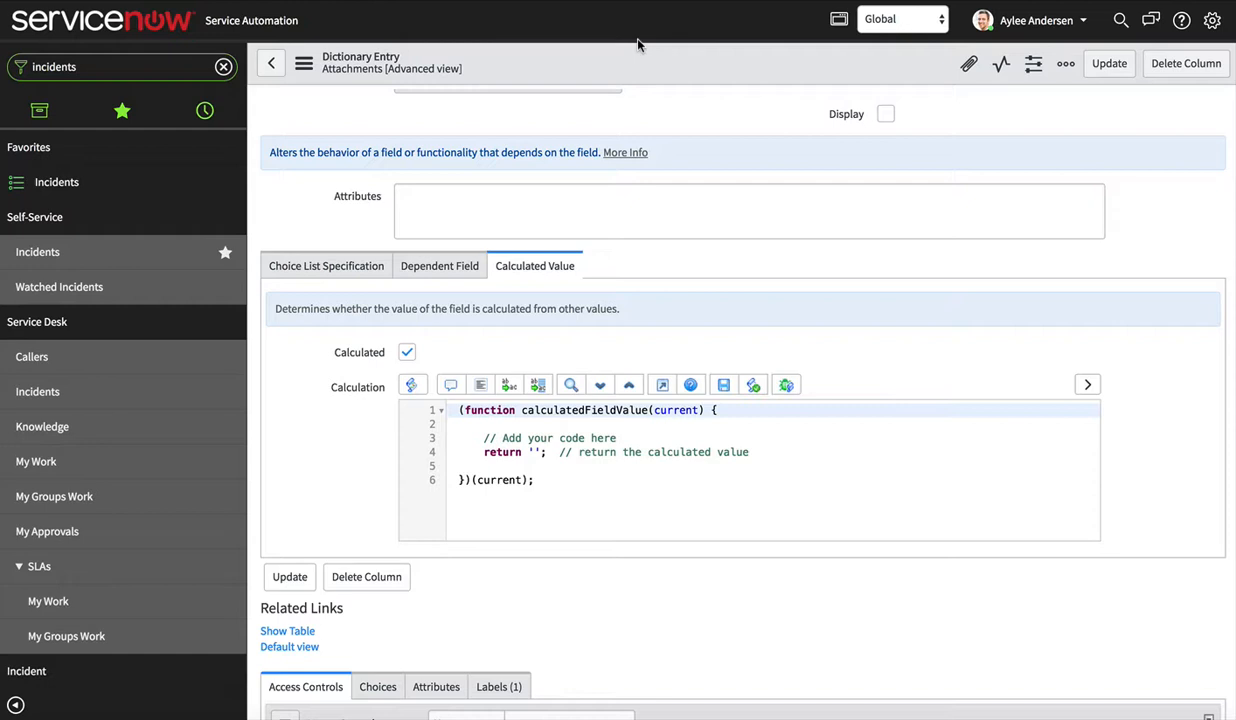
{"action": "mouse_move", "coordinate": [686, 204]}
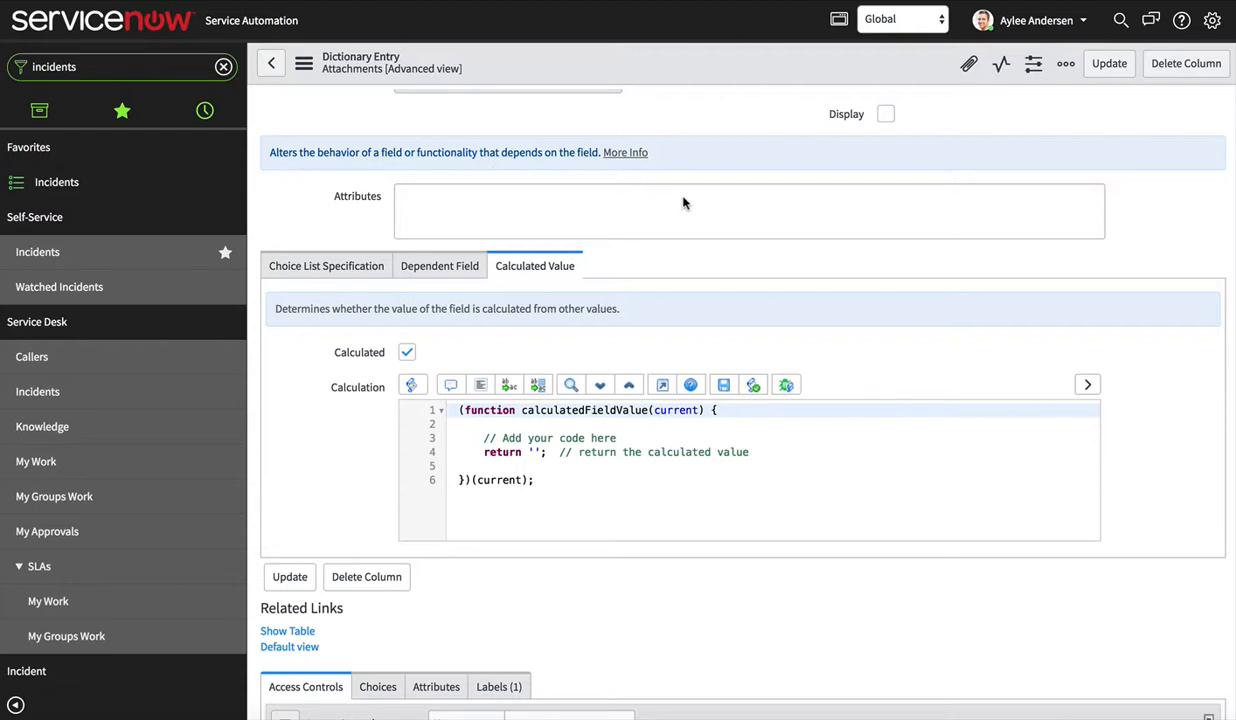
{"action": "mouse_move", "coordinate": [644, 276]}
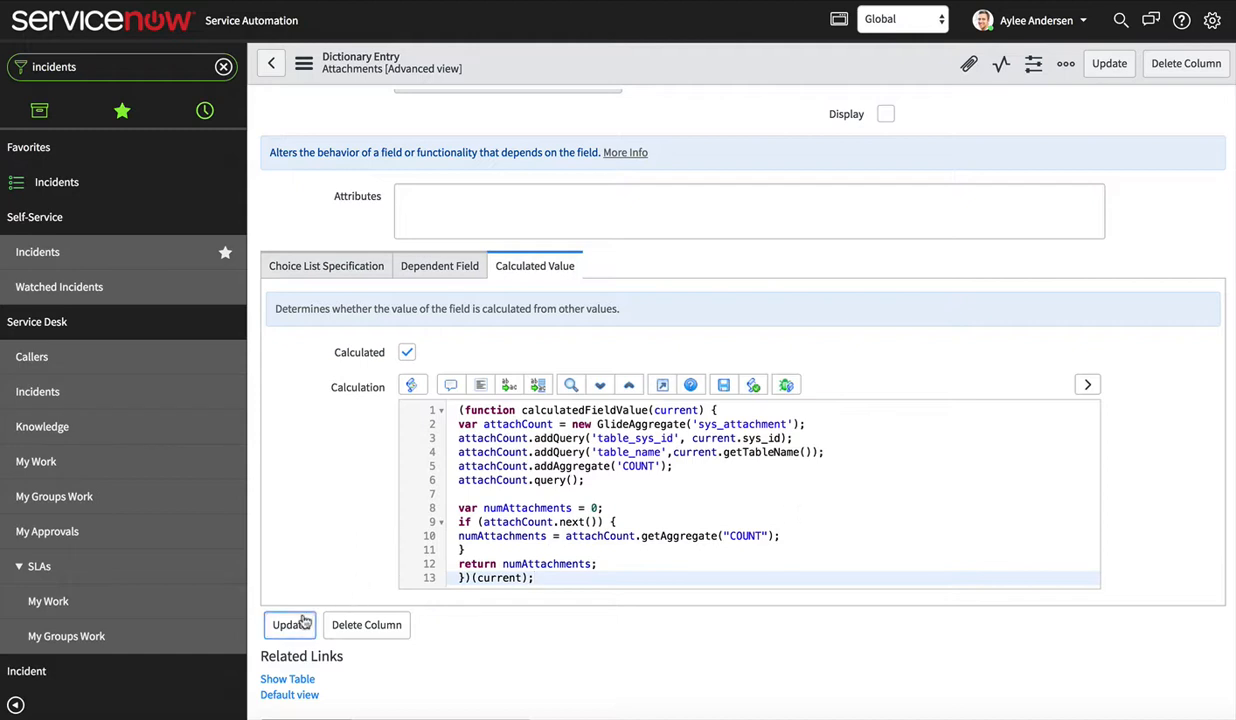
Step: Update the column and return to the Incident list showing Attachments as 1 for INC0010268
{"action": "left_click", "coordinate": [288, 624]}
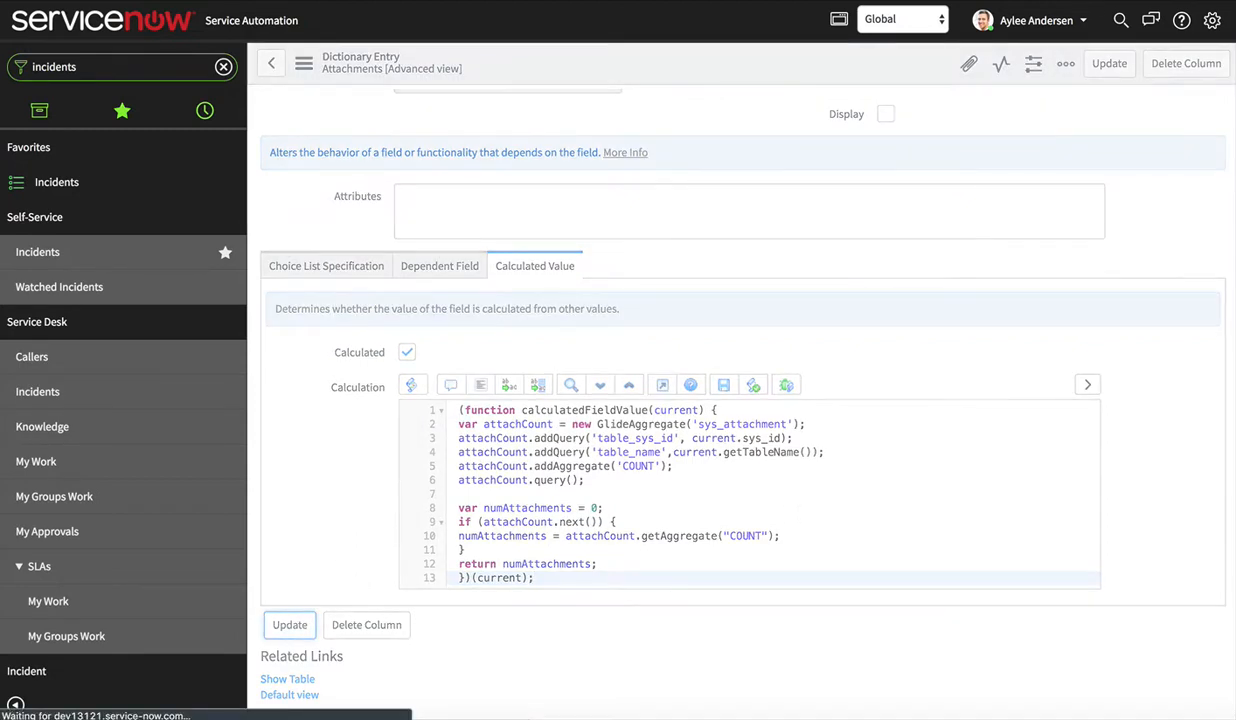
{"action": "mouse_move", "coordinate": [818, 156]}
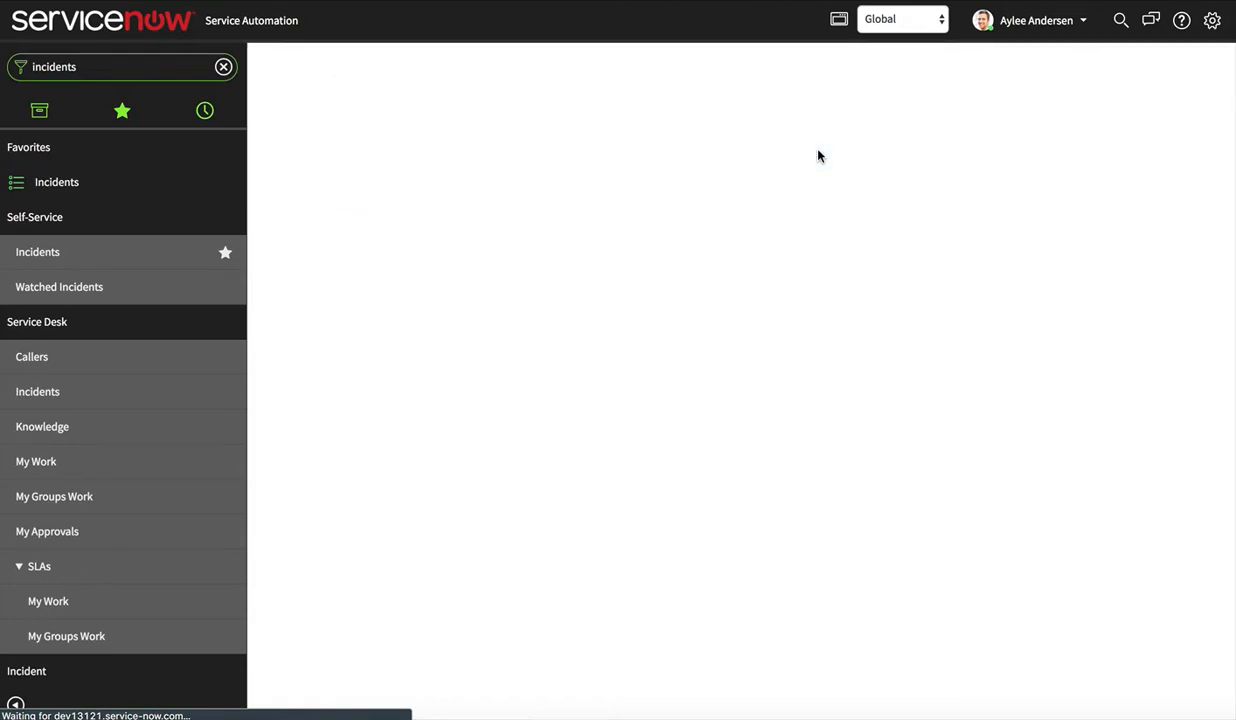
{"action": "left_click", "coordinate": [56, 182]}
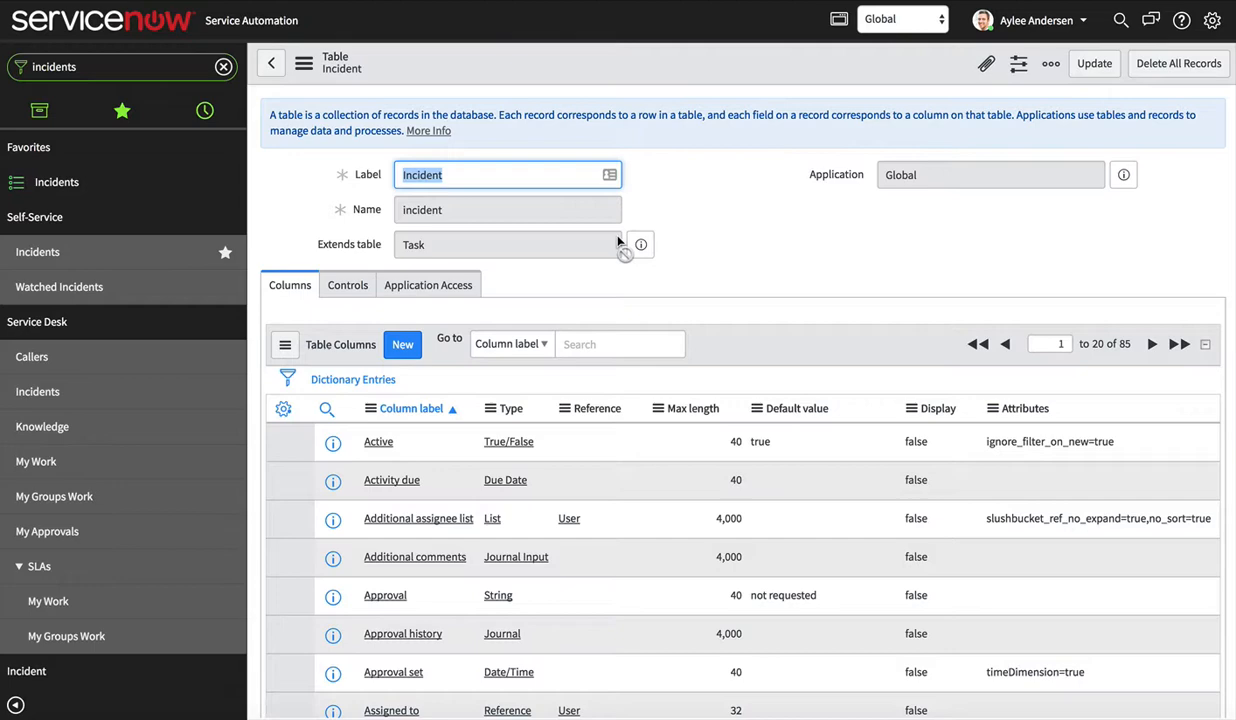
{"action": "scroll", "scroll_direction": "down", "scroll_amount": 3}
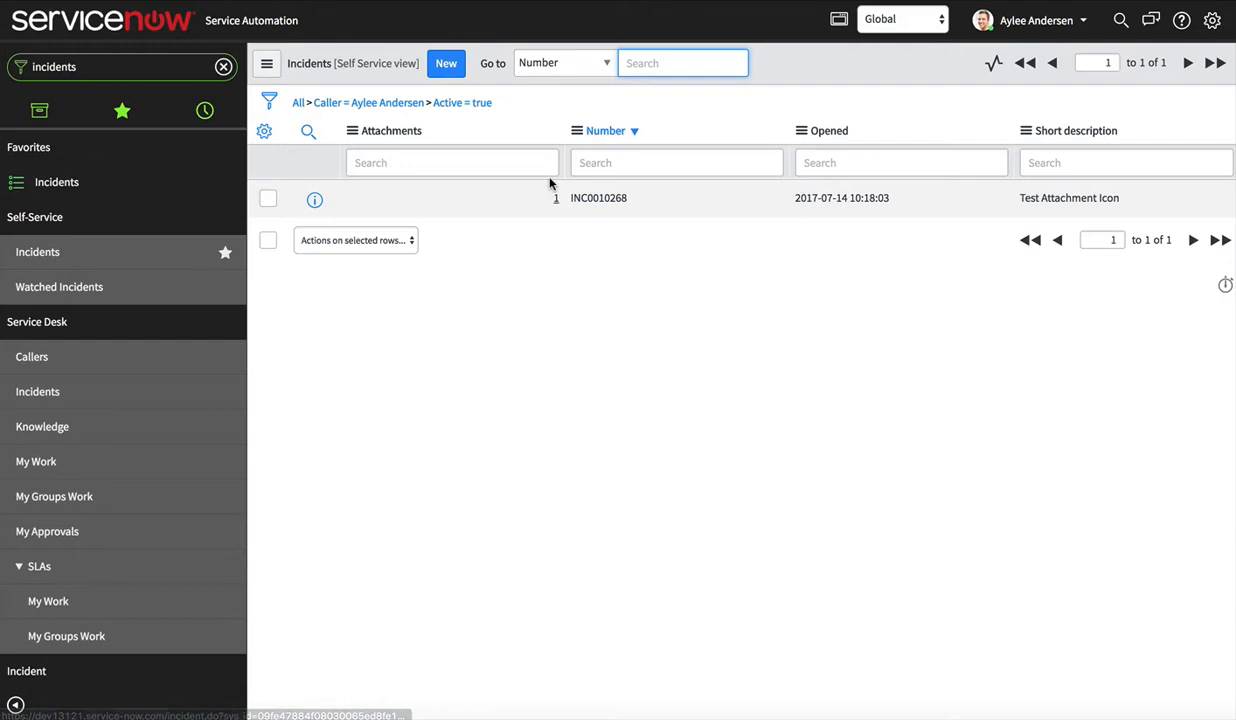
{"action": "mouse_move", "coordinate": [620, 256]}
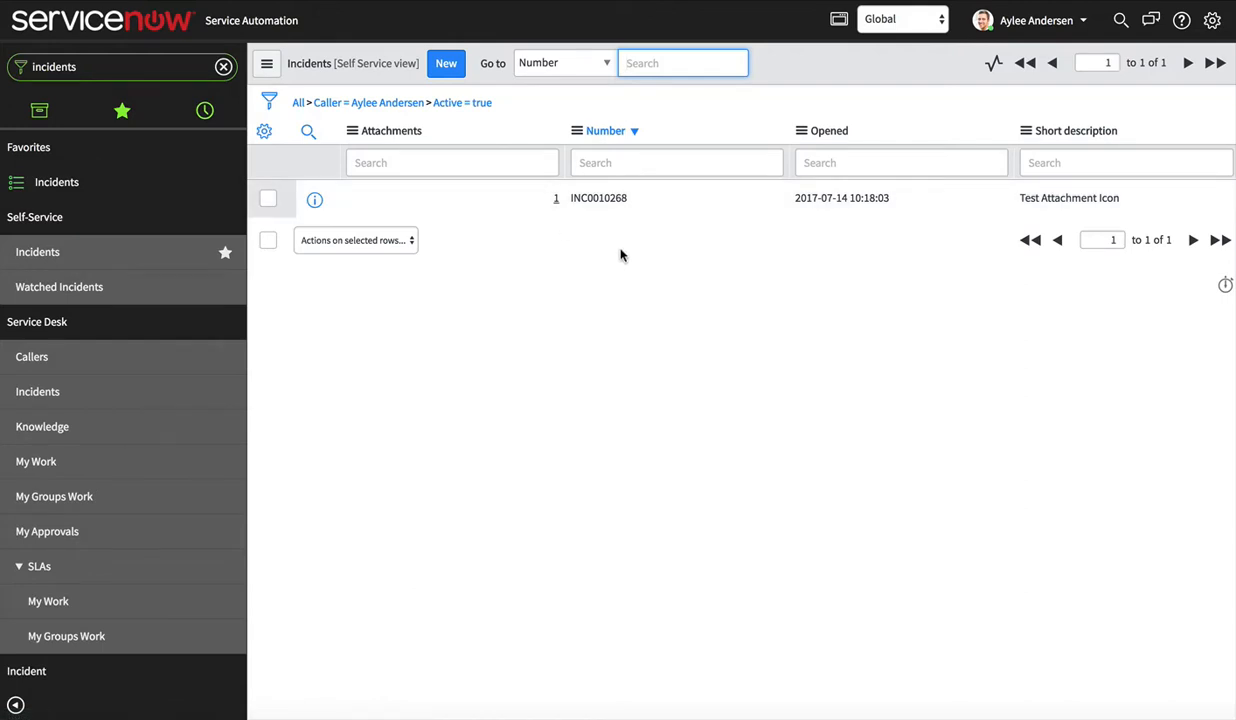
{"action": "mouse_move", "coordinate": [336, 64]}
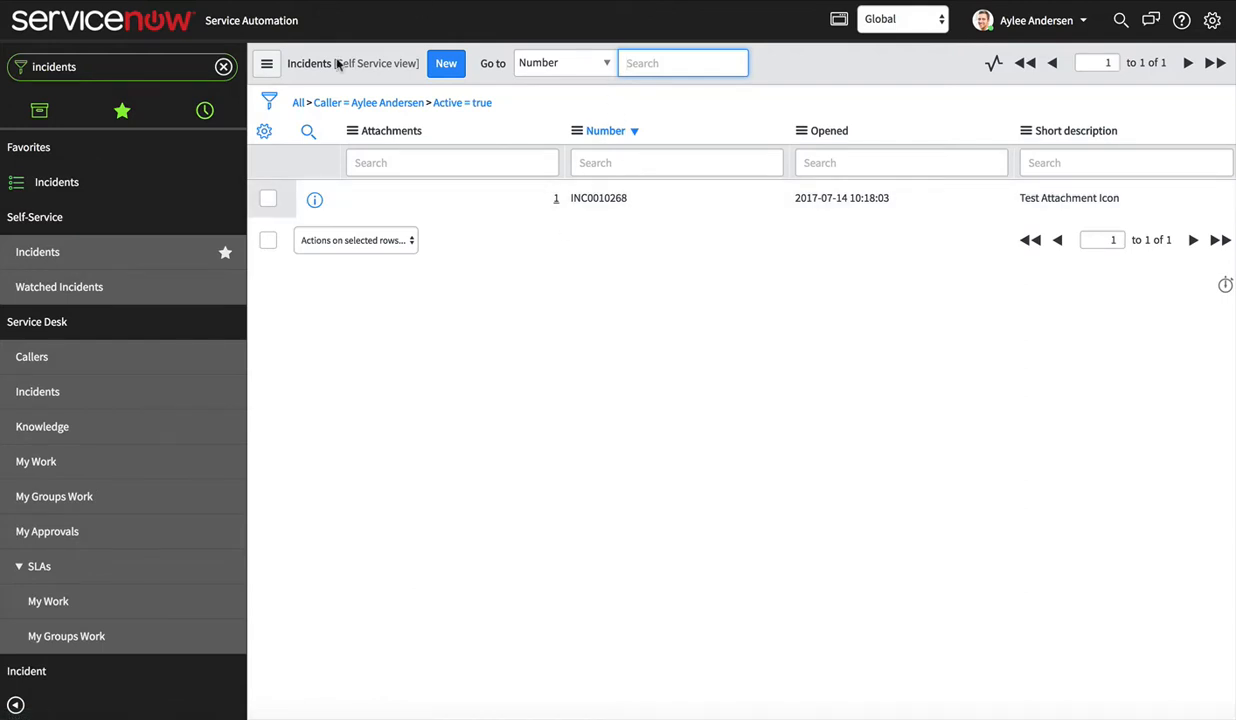
Step: Navigate to Field Styles via the navigator filter and begin a new style record
{"action": "type", "text": "field styles"}
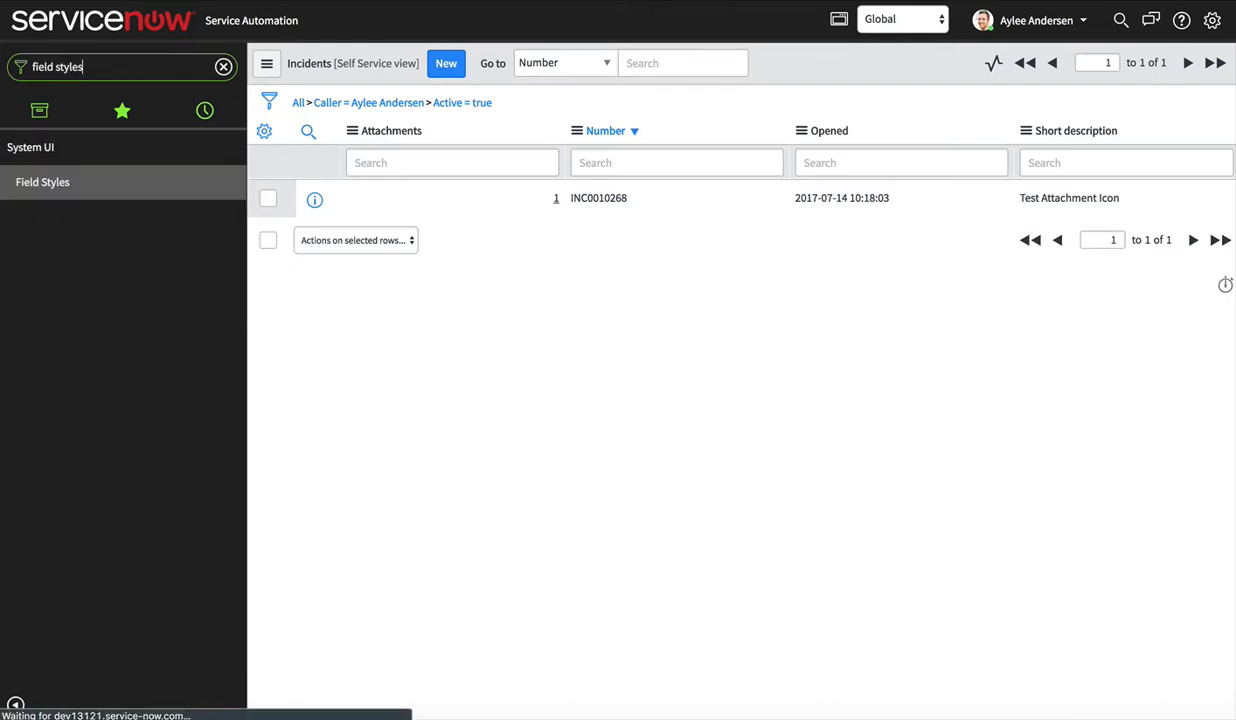
{"action": "left_click", "coordinate": [42, 180]}
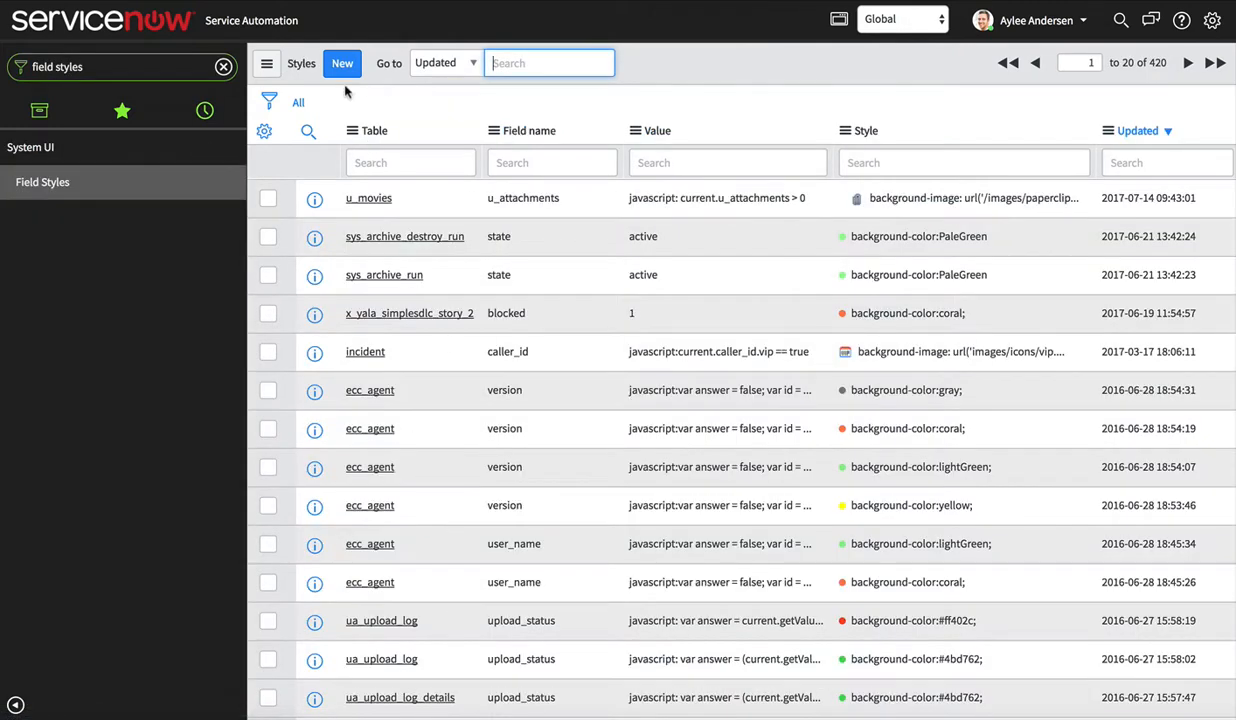
{"action": "left_click", "coordinate": [342, 62]}
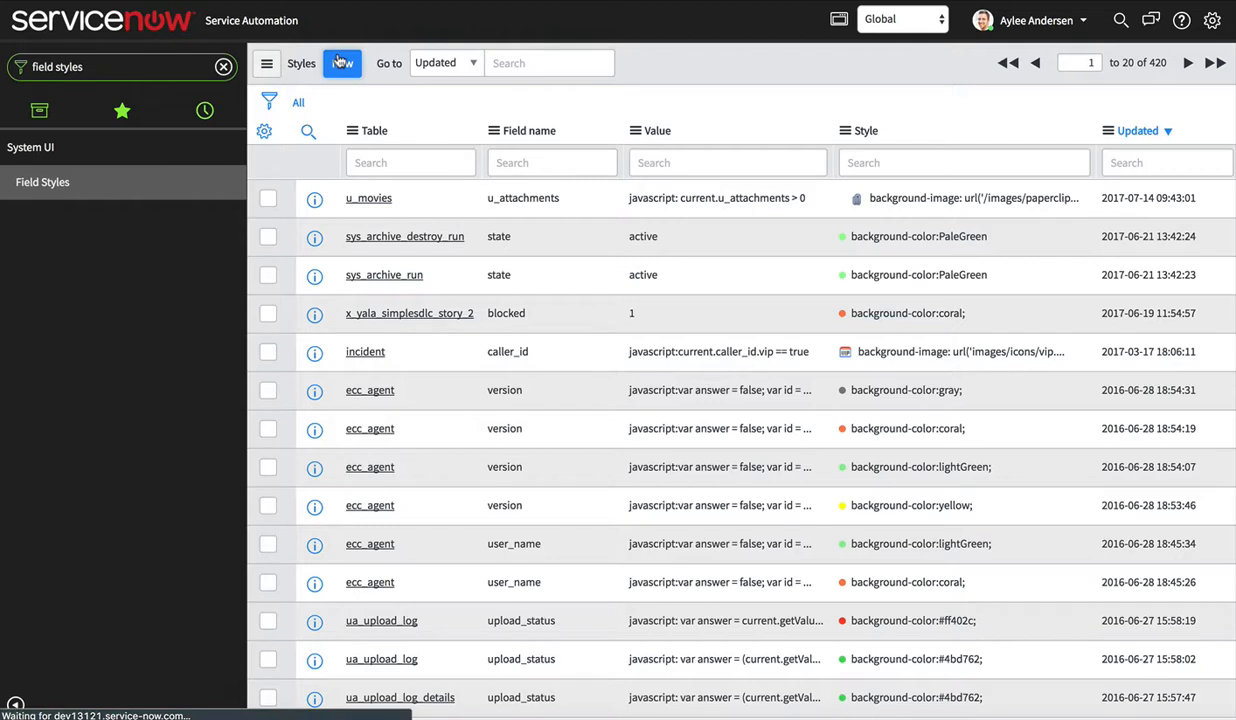
{"action": "left_click", "coordinate": [342, 62]}
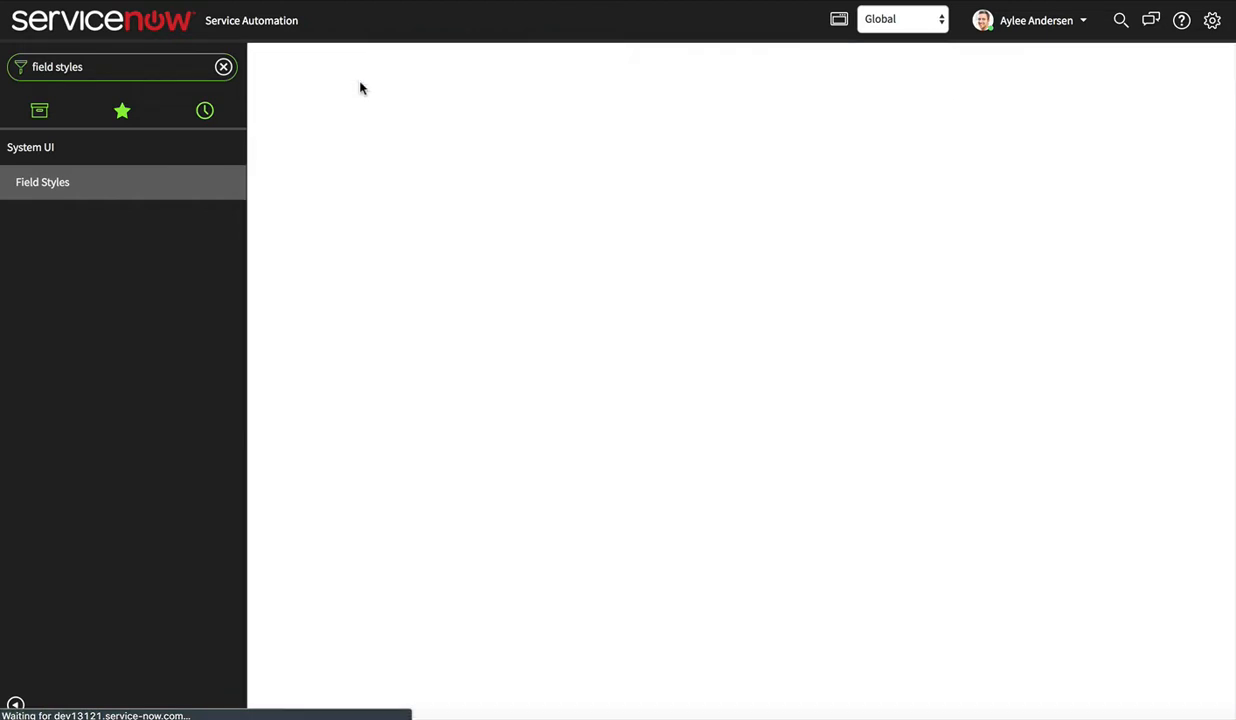
Step: Set the new style's table to Incident [incident]
{"action": "left_click", "coordinate": [42, 182]}
{"action": "type", "text": "incid"}
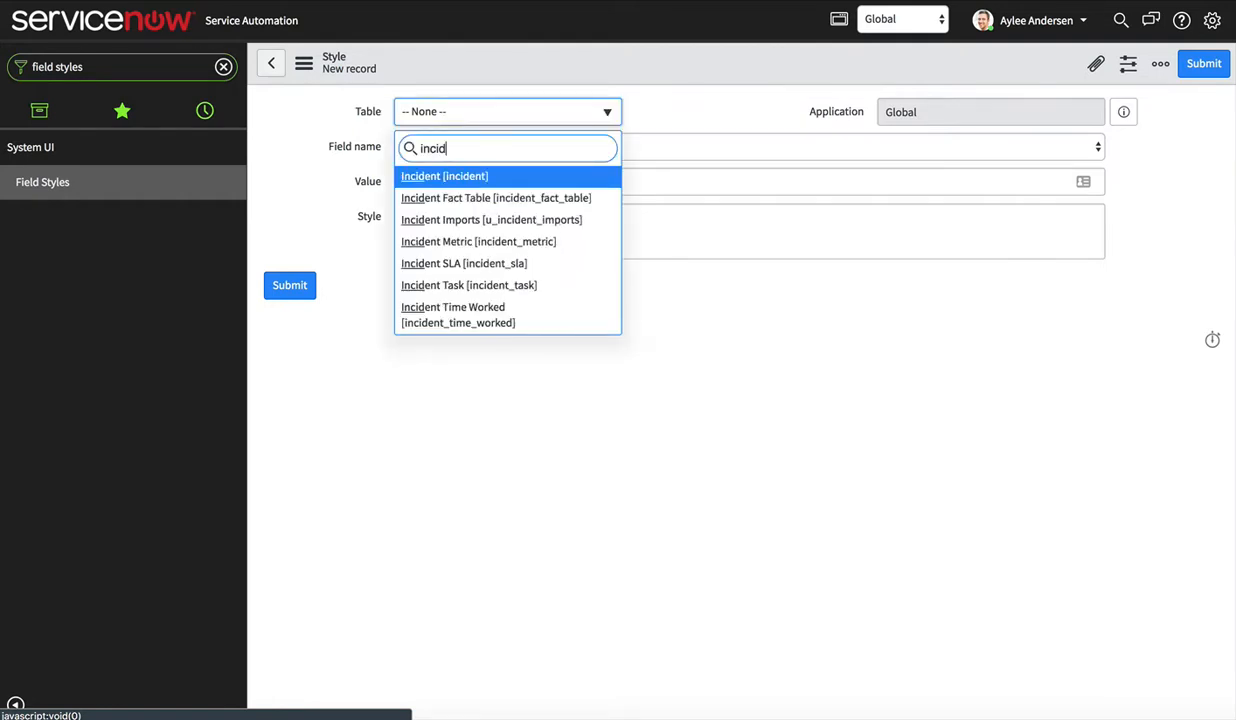
{"action": "left_click", "coordinate": [444, 176]}
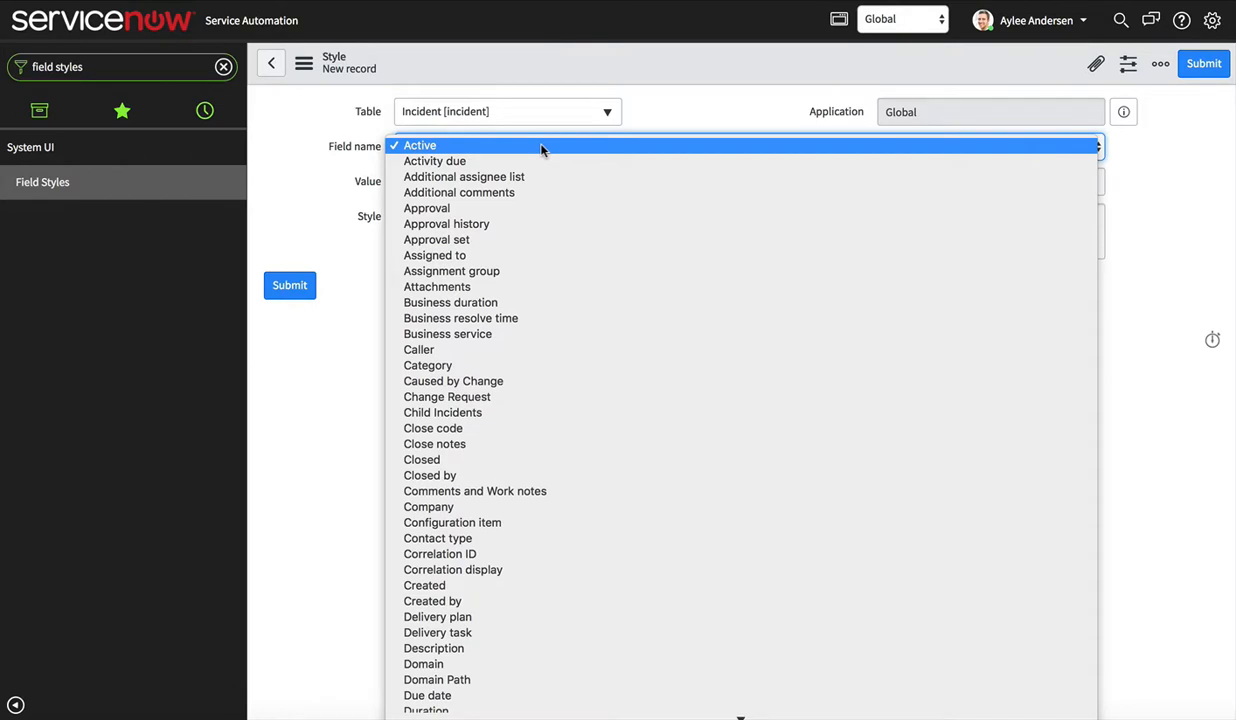
Step: Target the Attachments field with value condition javascript:current.u_attachments > 0
{"action": "left_click", "coordinate": [436, 288]}
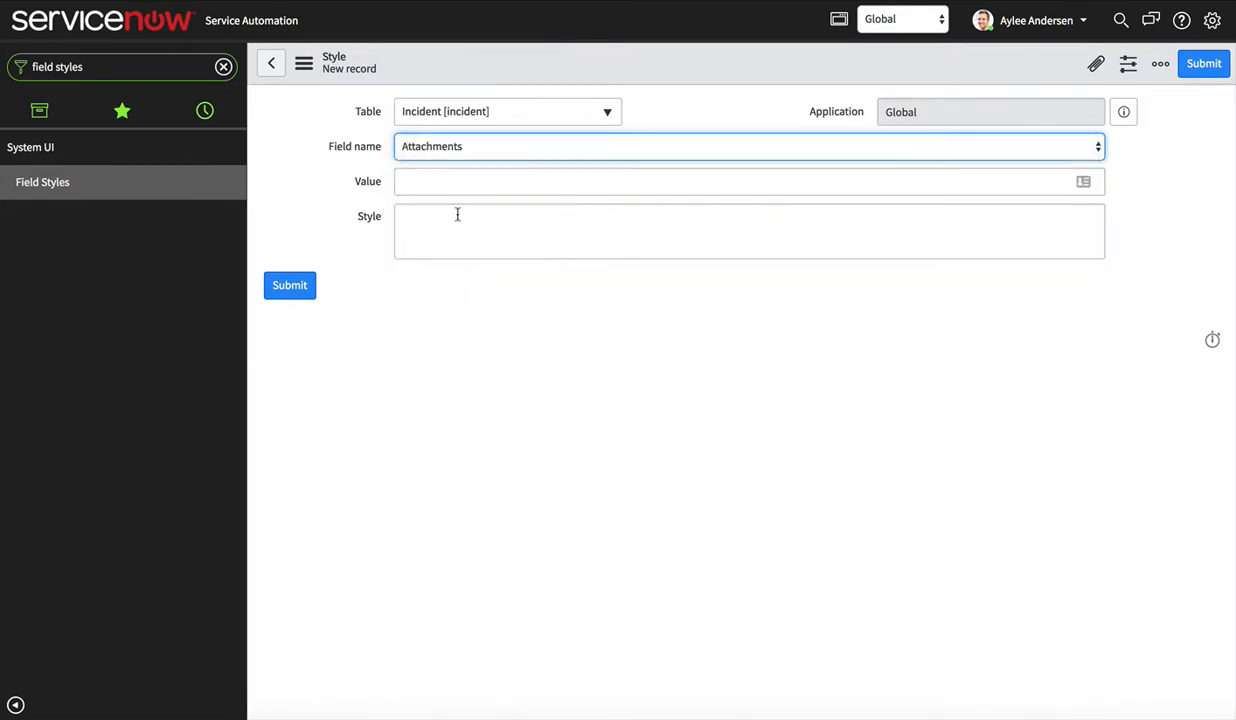
{"action": "type", "text": "javascript:c"}
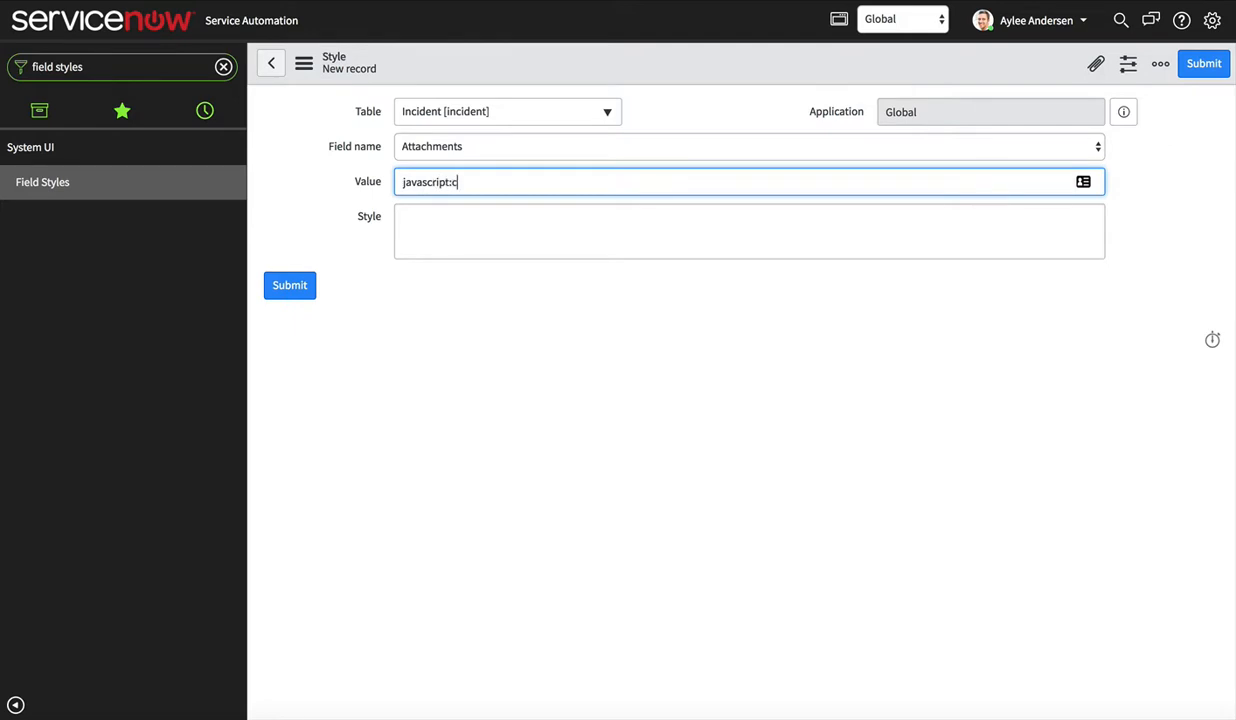
{"action": "type", "text": "urrent.u"}
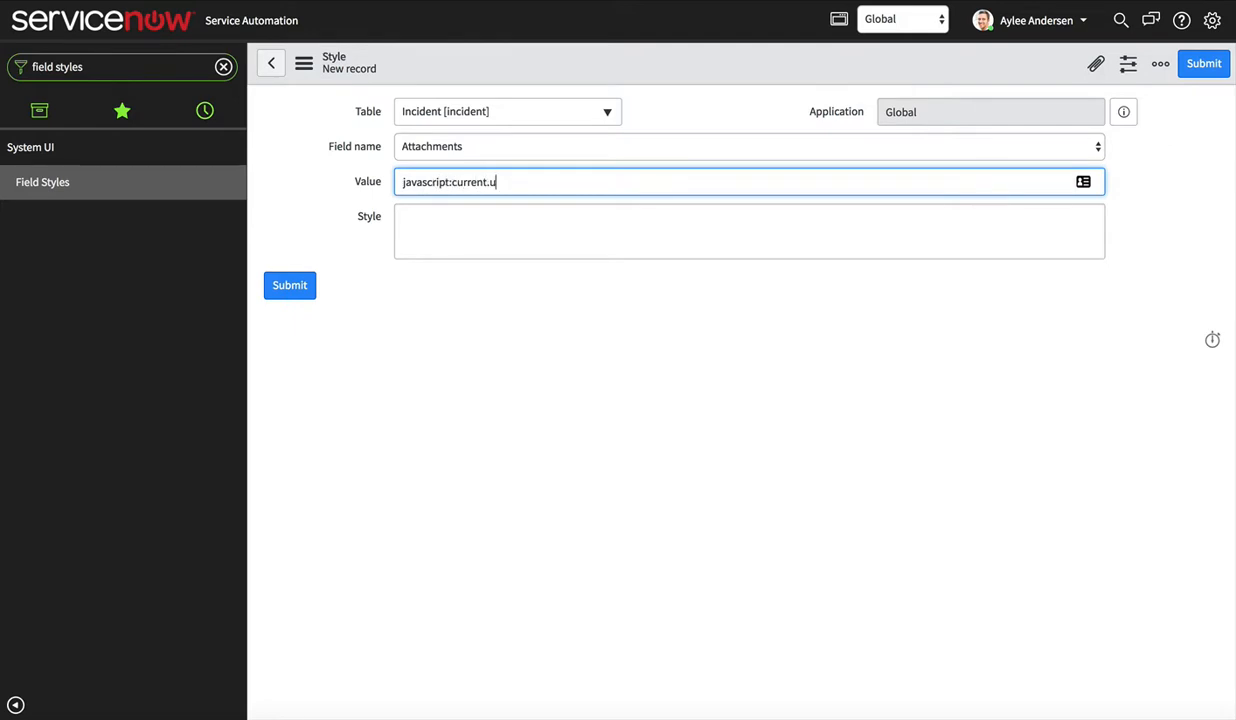
{"action": "type", "text": "_attachments"}
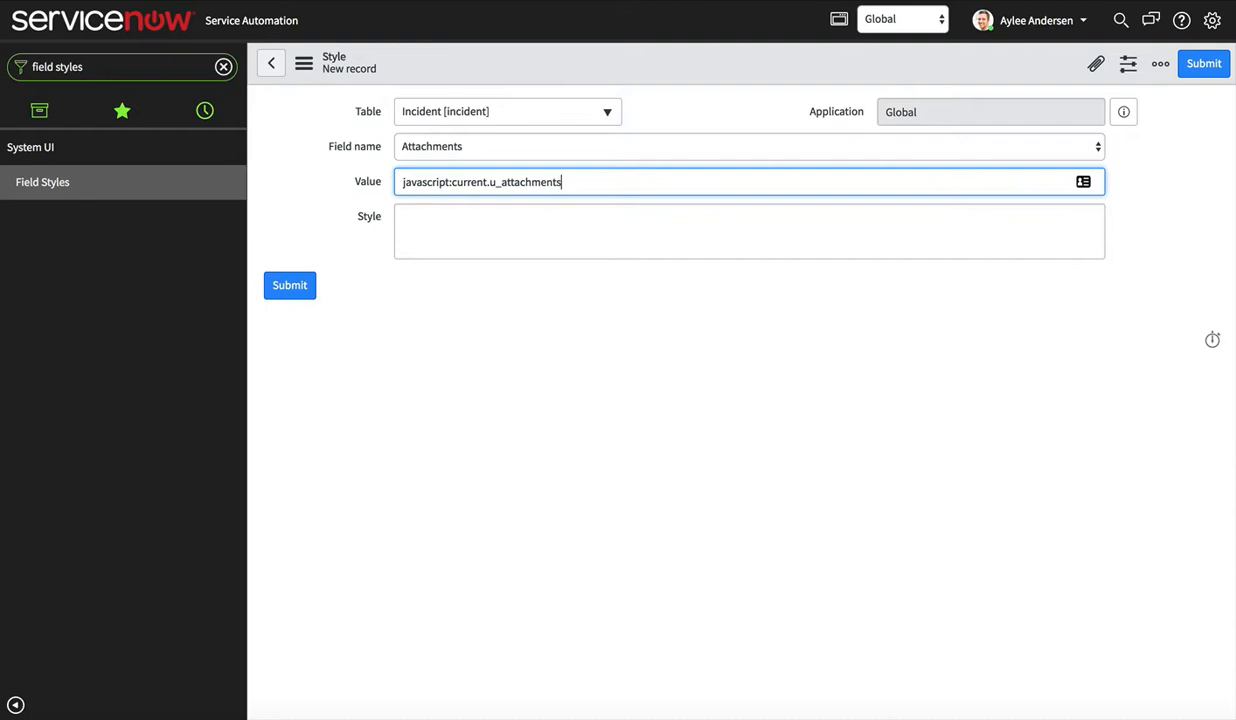
{"action": "type", "text": "> 0"}
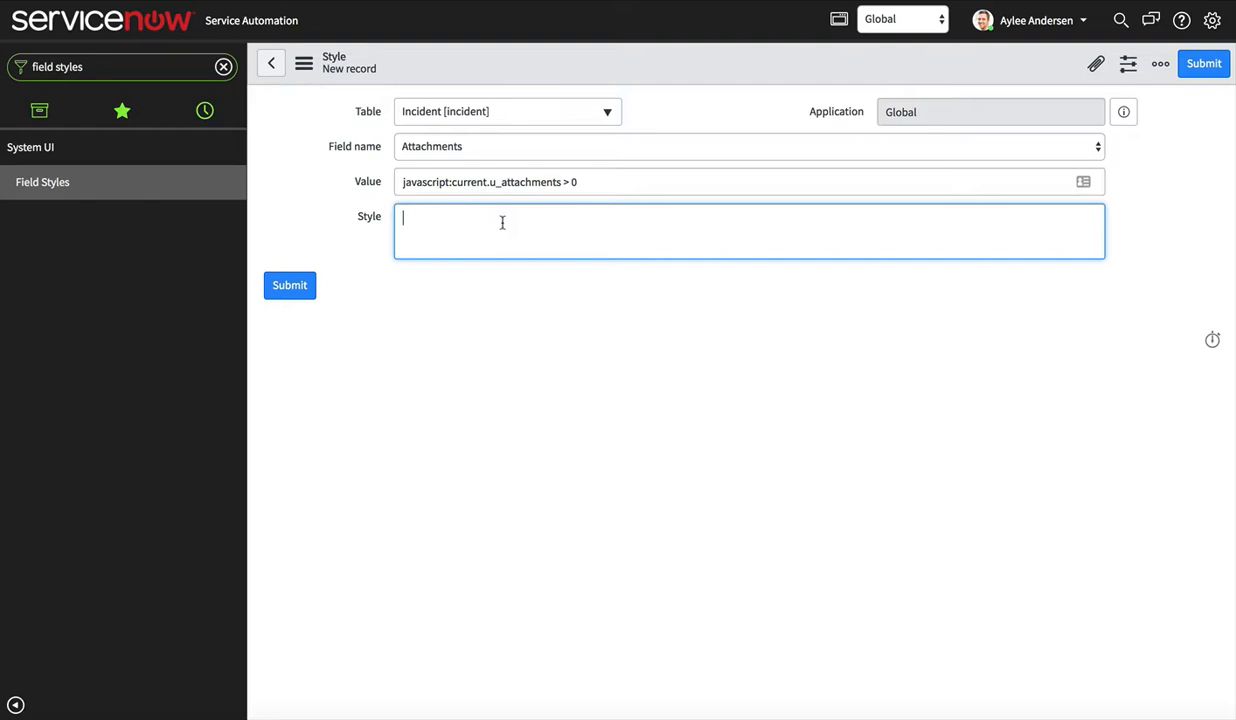
Step: Enter style CSS: background-image url('/images/paperclip.gif') with background-repeat no-repeat
{"action": "type", "text": "background-image: url"}
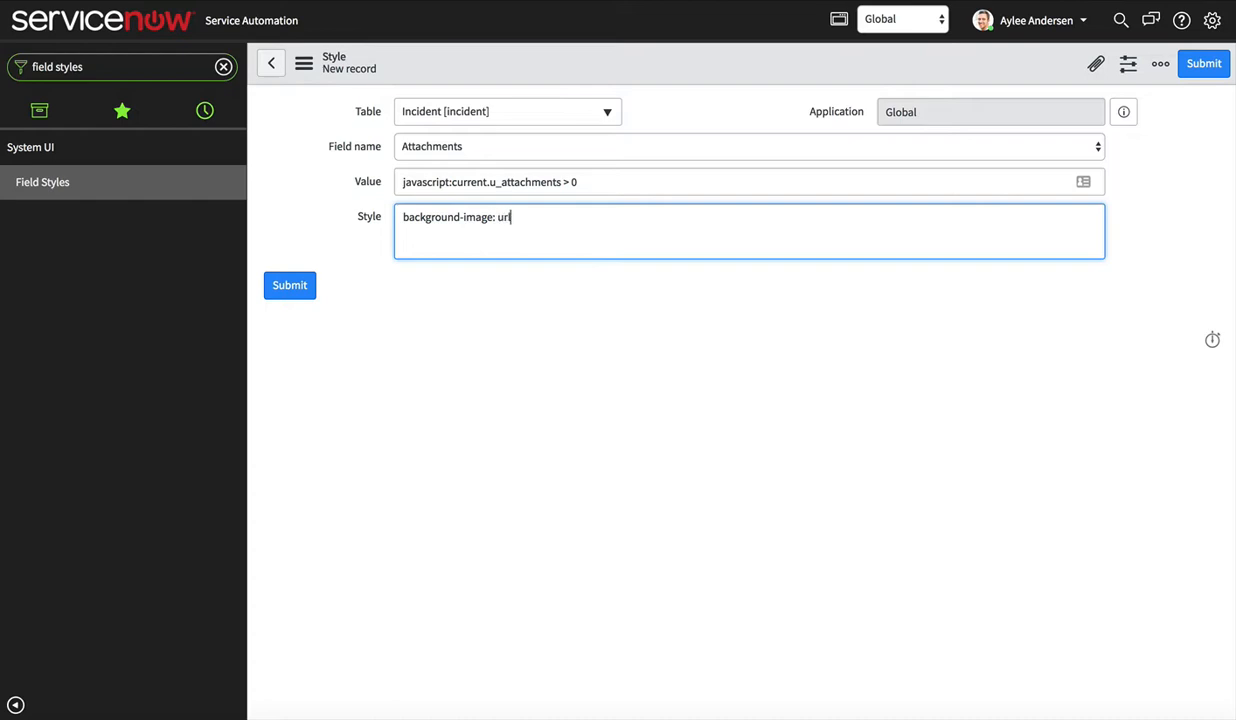
{"action": "type", "text": "('/"}
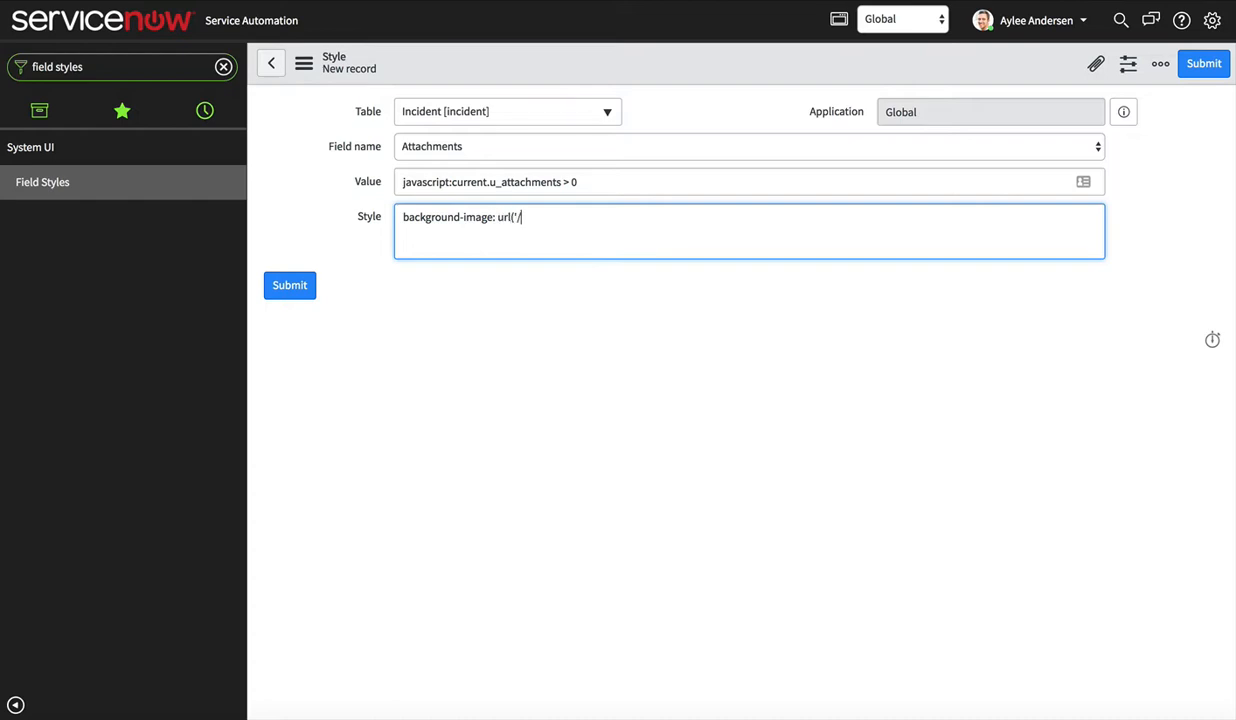
{"action": "type", "text": "images/pape"}
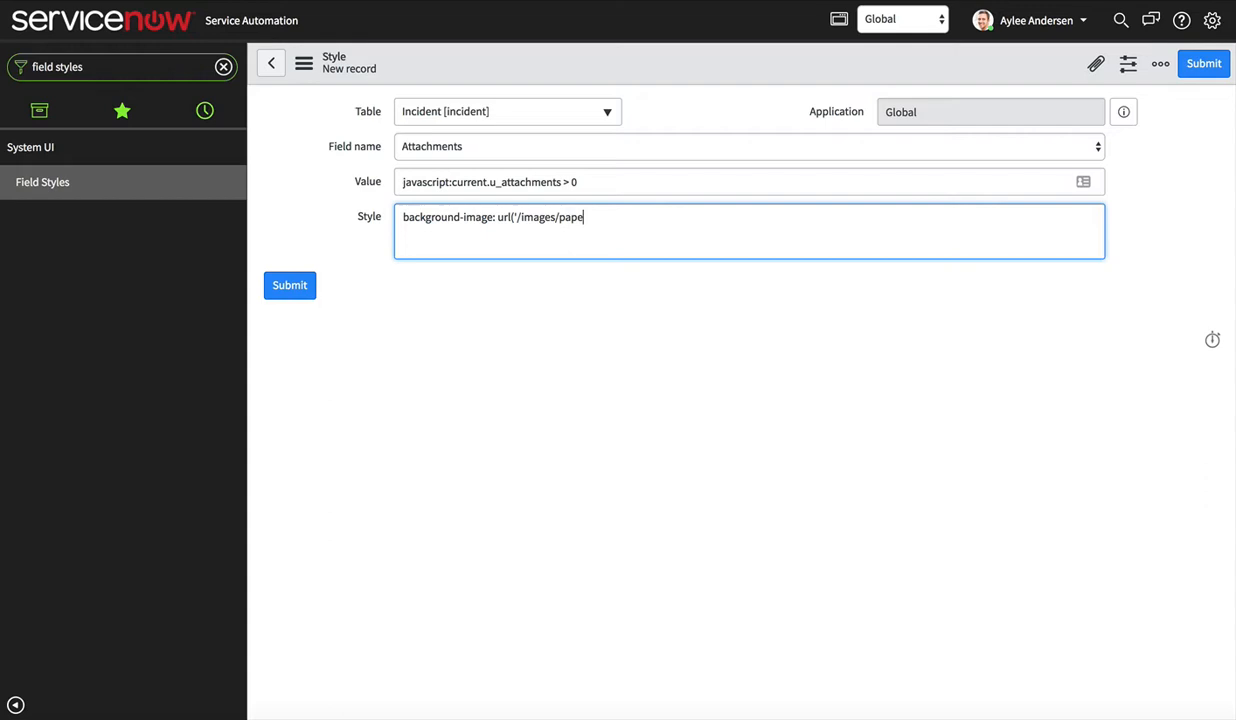
{"action": "type", "text": "rclip."}
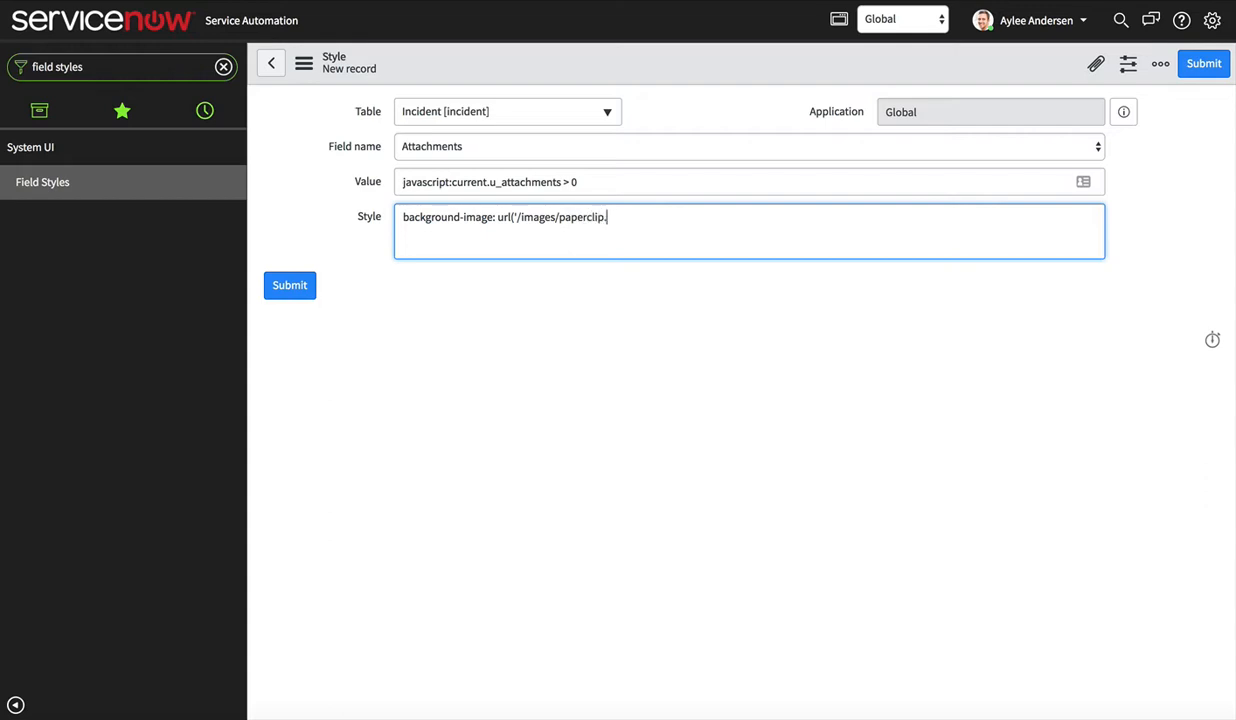
{"action": "type", "text": "gif');"}
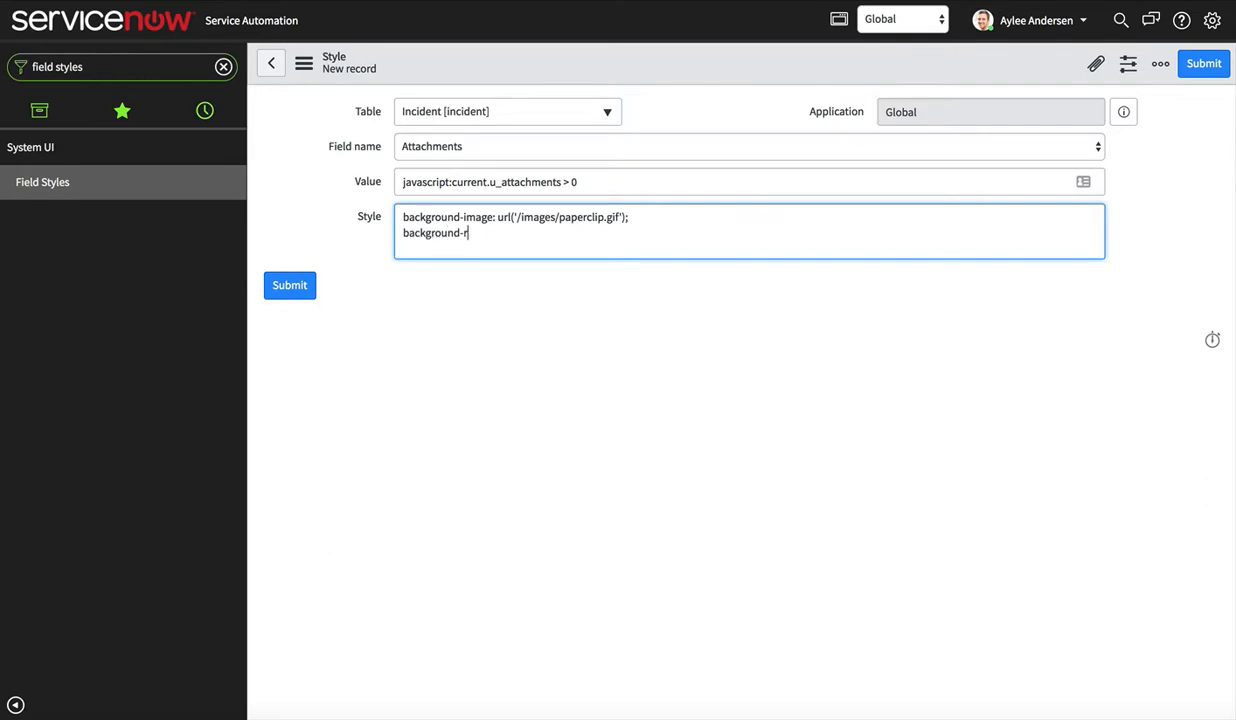
{"action": "type", "text": "epeat:"}
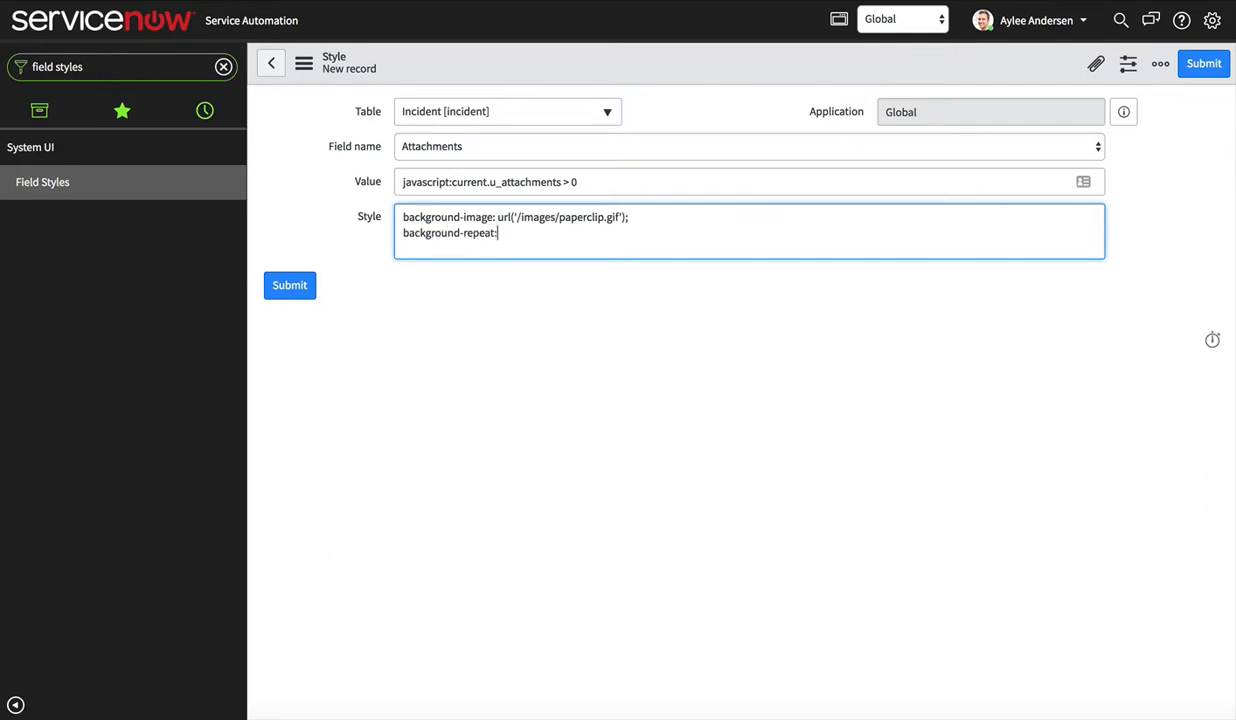
{"action": "type", "text": "no-re"}
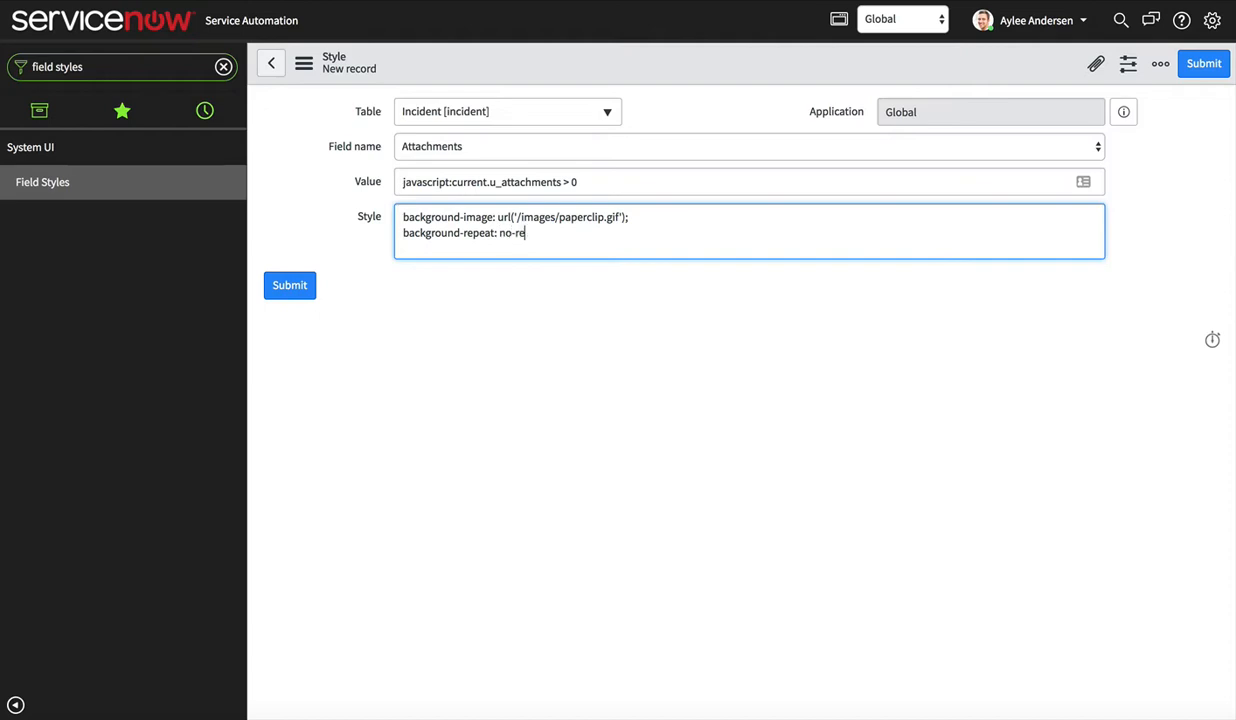
{"action": "type", "text": "peat;"}
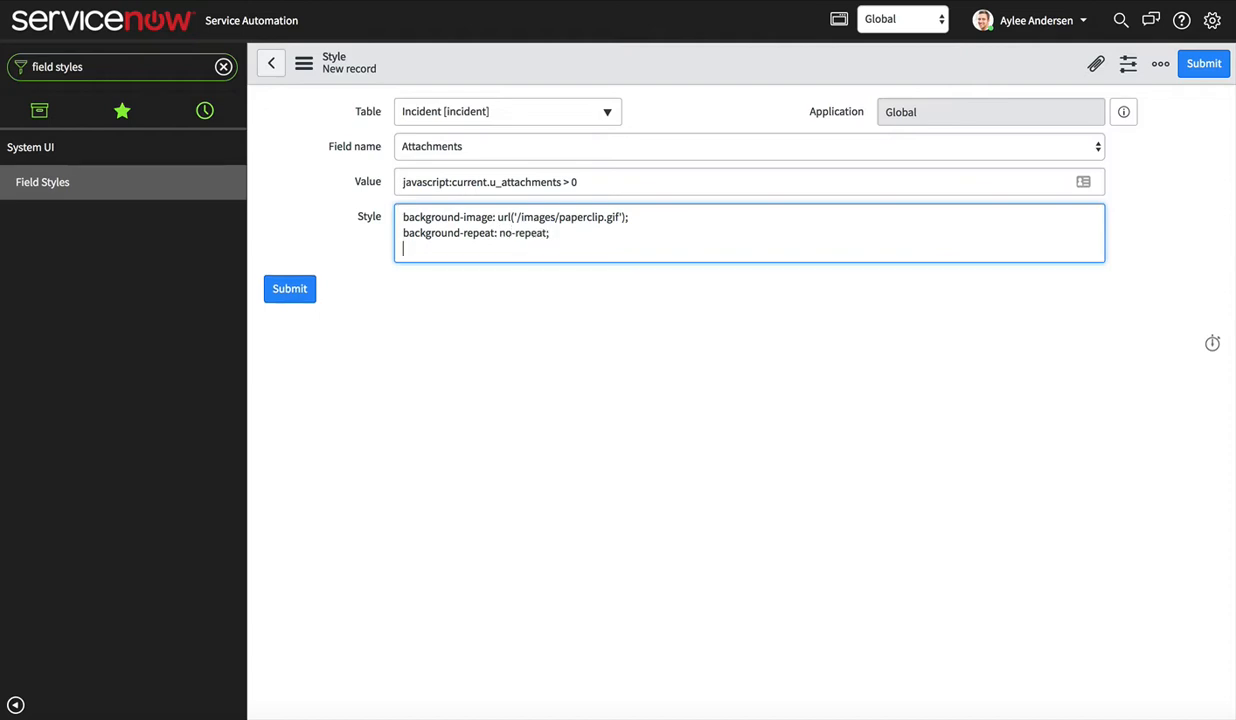
Step: Add background-position: center center and text-align: center to the style
{"action": "type", "text": "background-position:"}
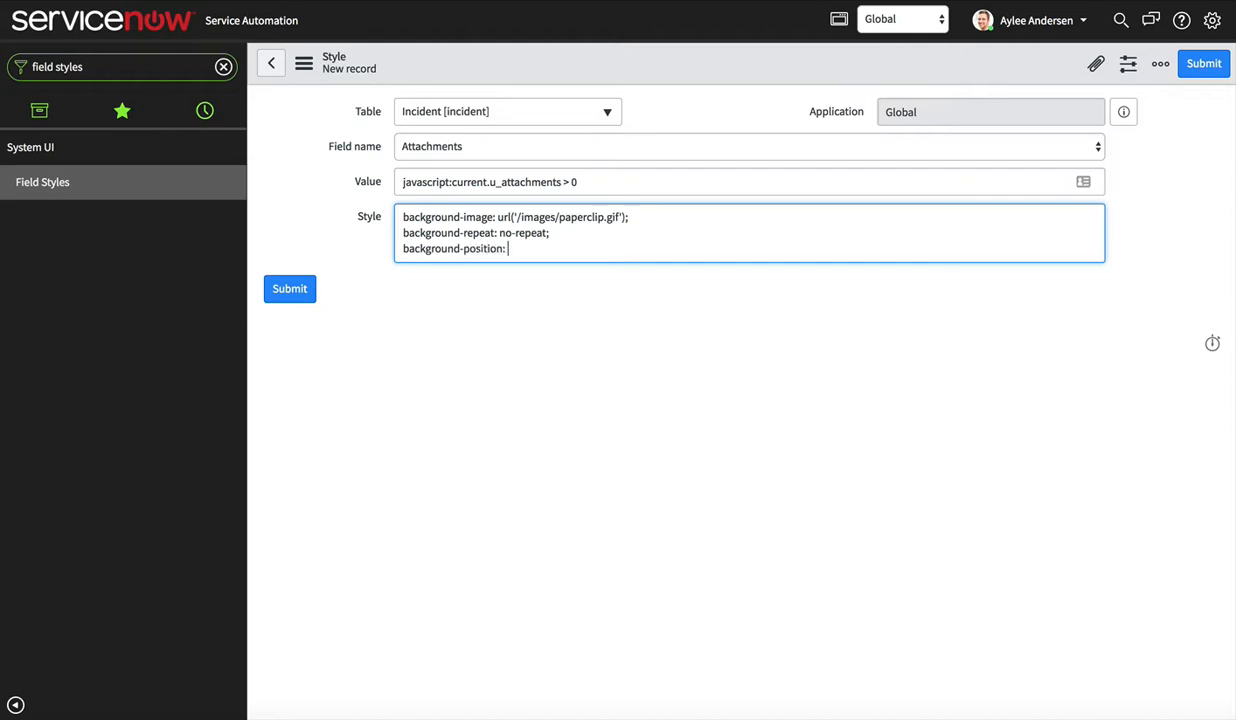
{"action": "type", "text": "center center;"}
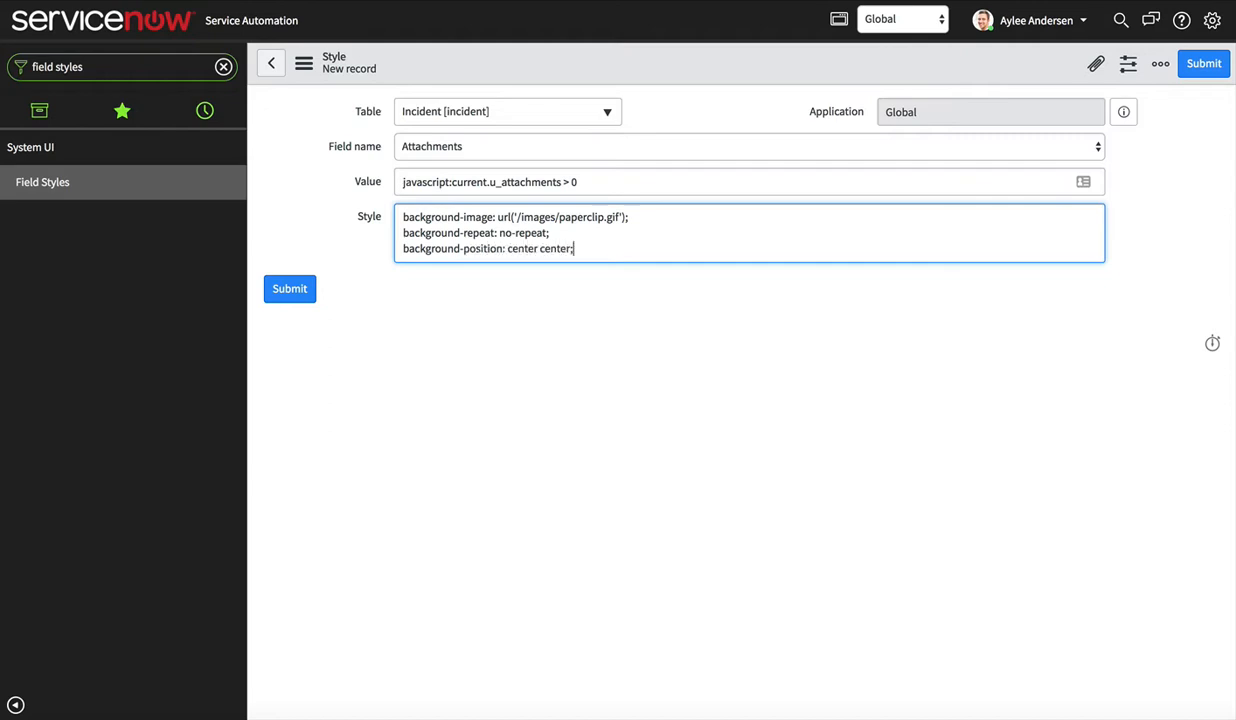
{"action": "type", "text": "text-"}
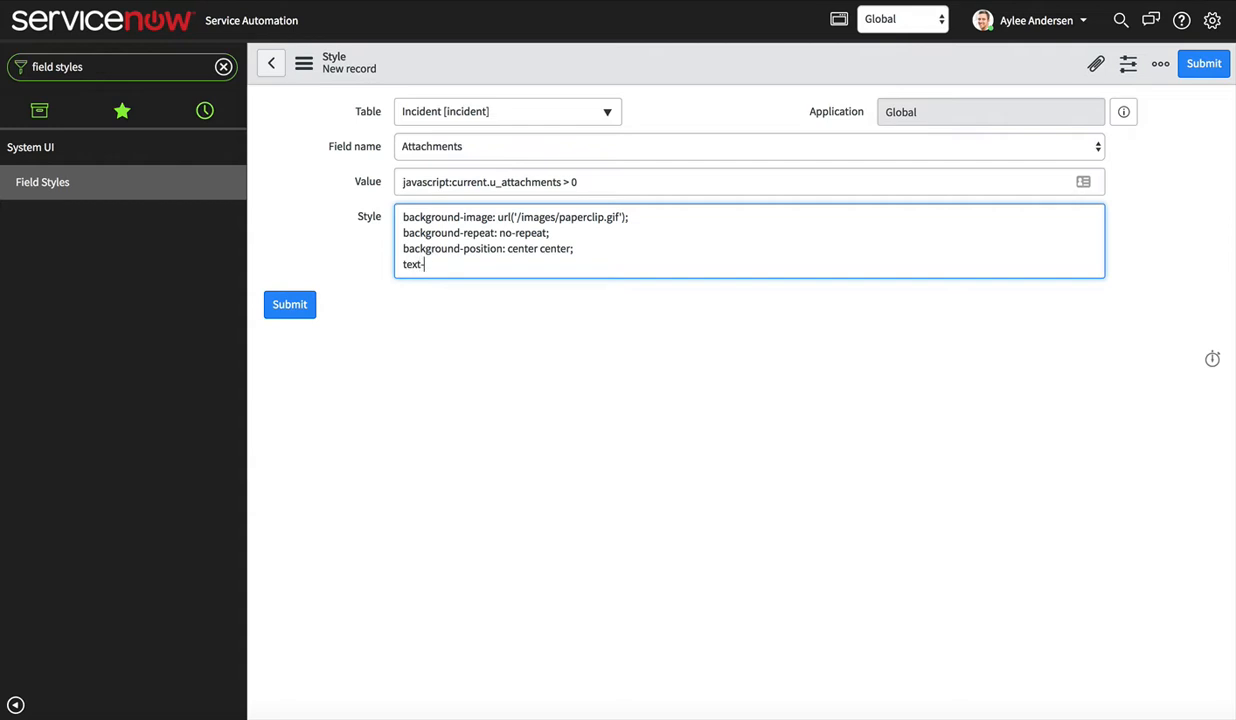
{"action": "type", "text": "align: ce"}
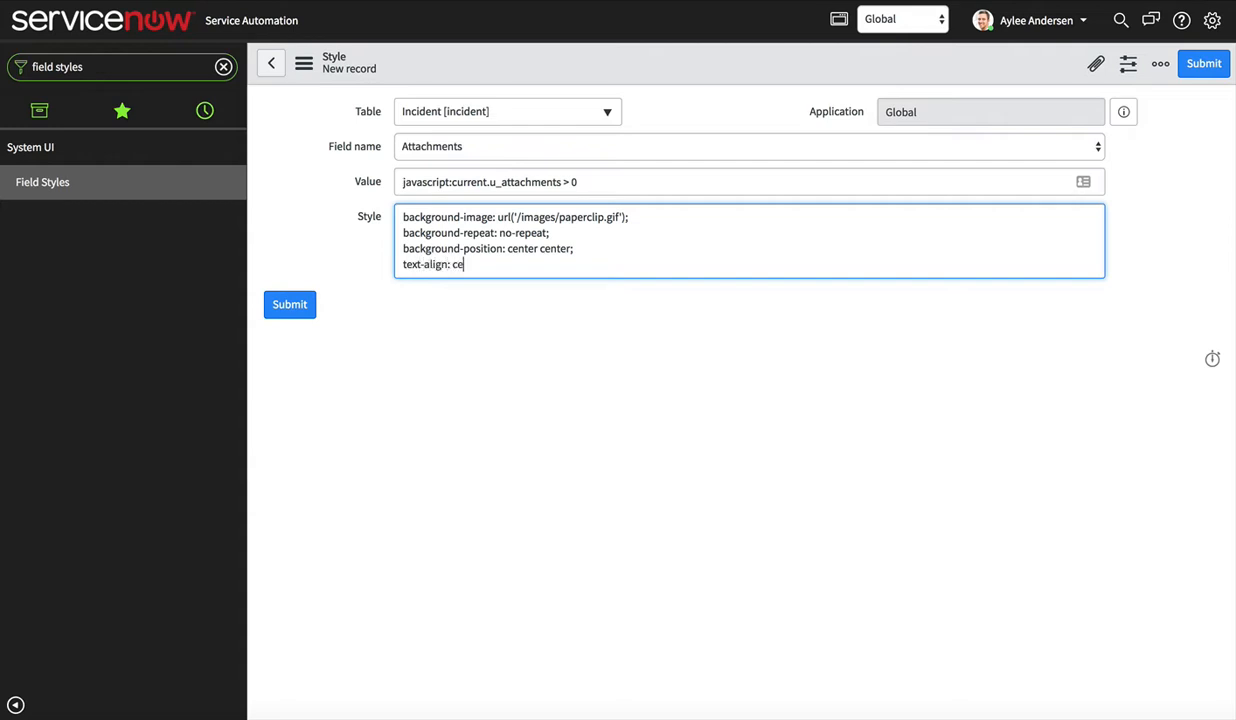
{"action": "type", "text": "nter;"}
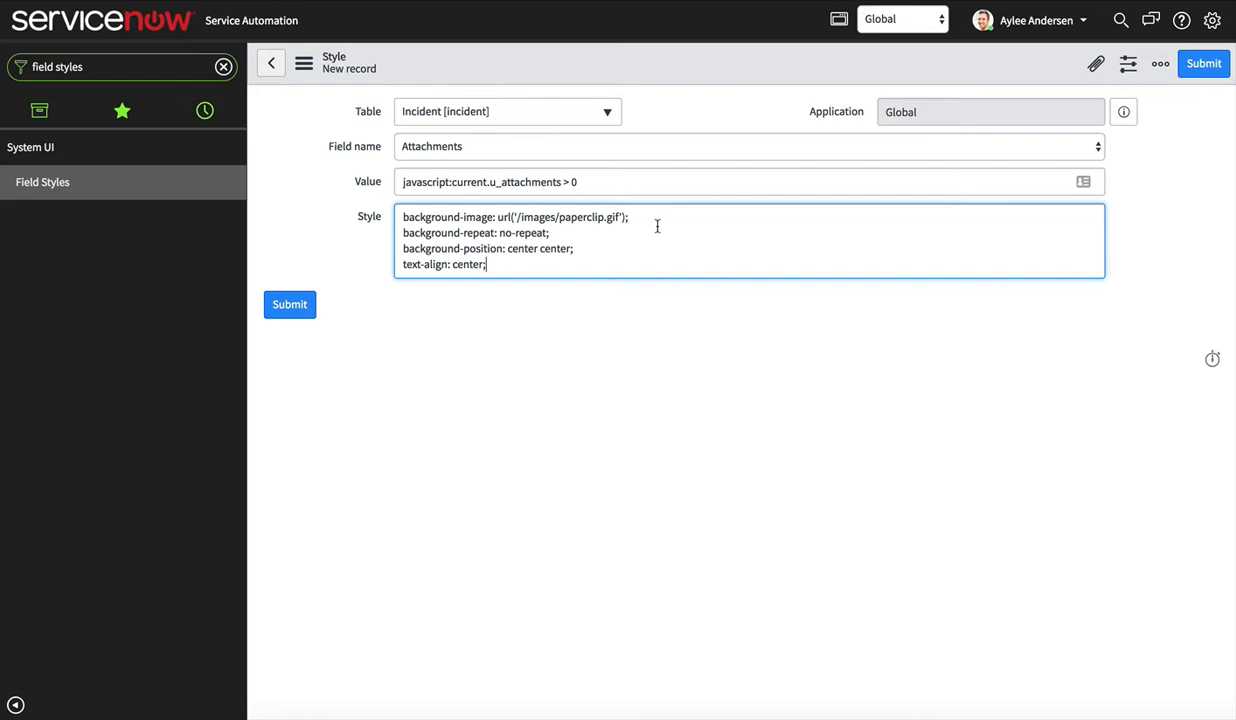
Step: Submit the field style and filter the navigator for 'incident'
{"action": "left_click", "coordinate": [288, 304]}
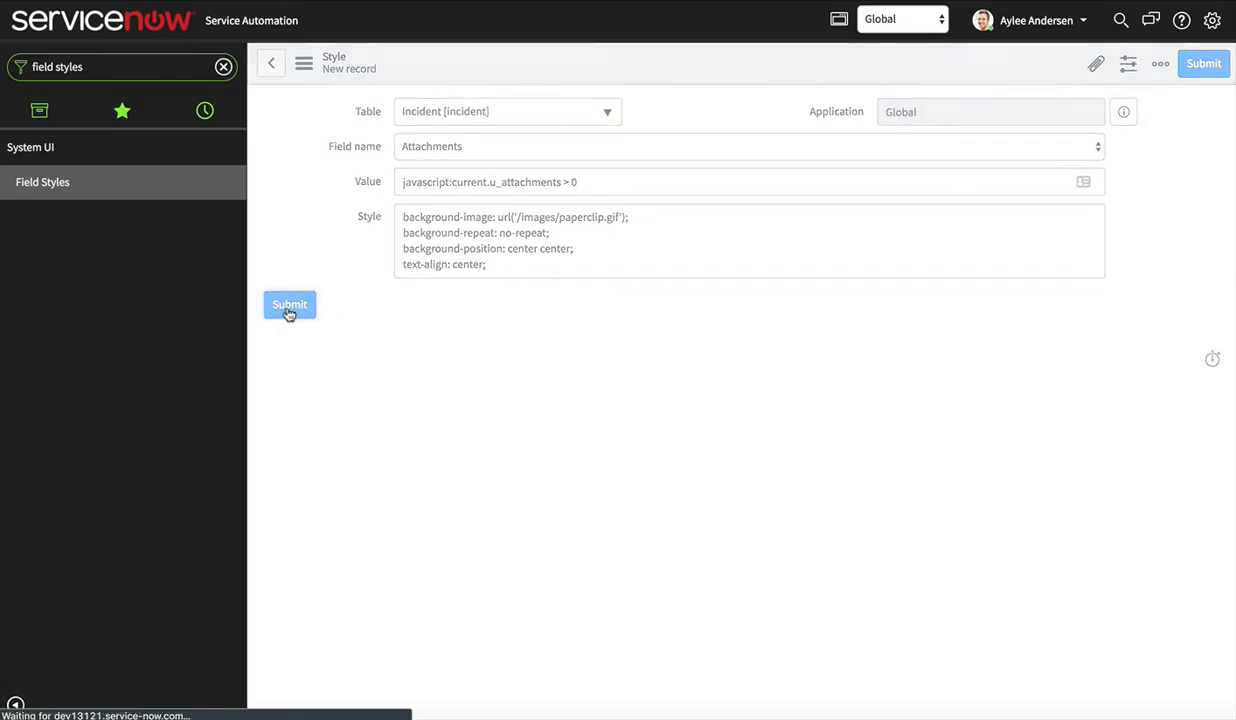
{"action": "left_click", "coordinate": [288, 304]}
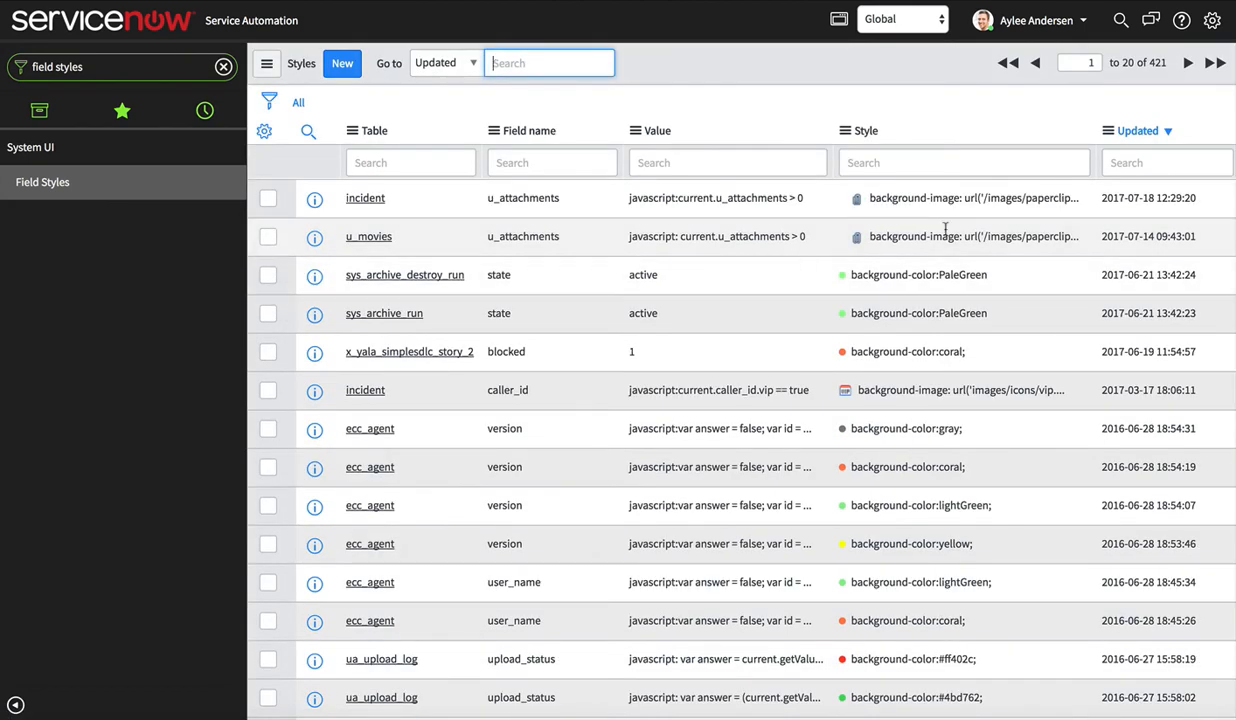
{"action": "mouse_move", "coordinate": [682, 216]}
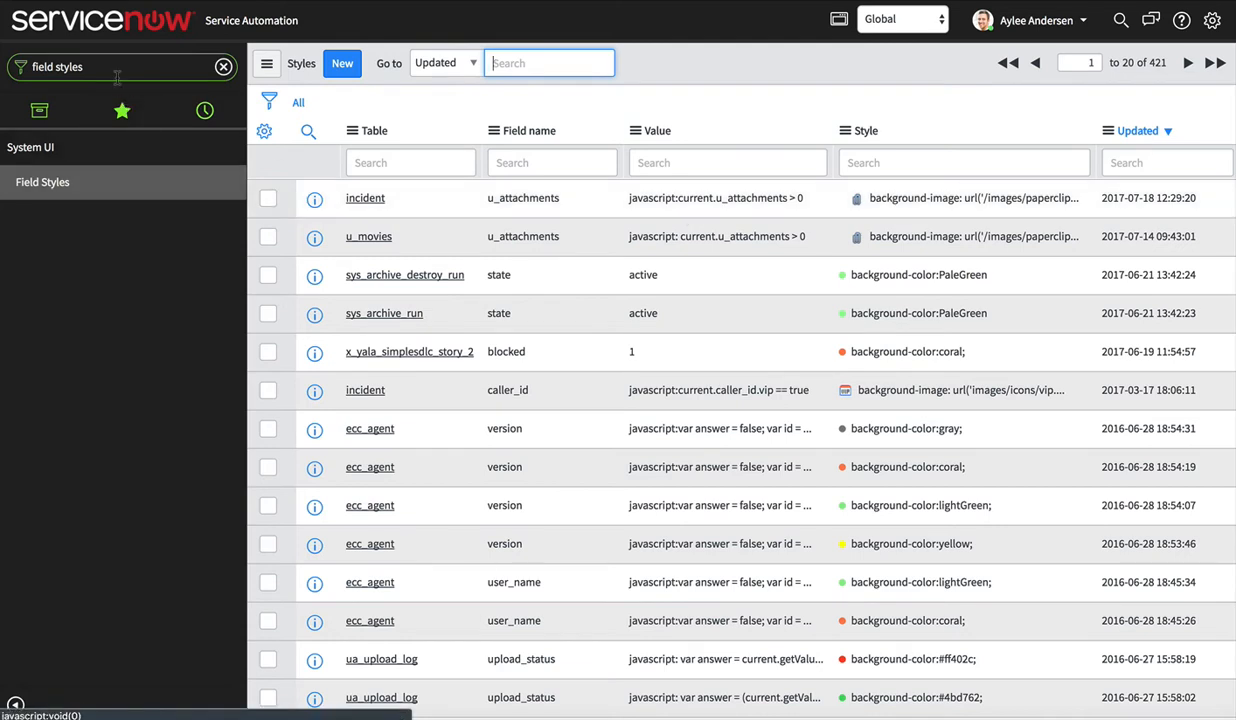
{"action": "type", "text": "incident"}
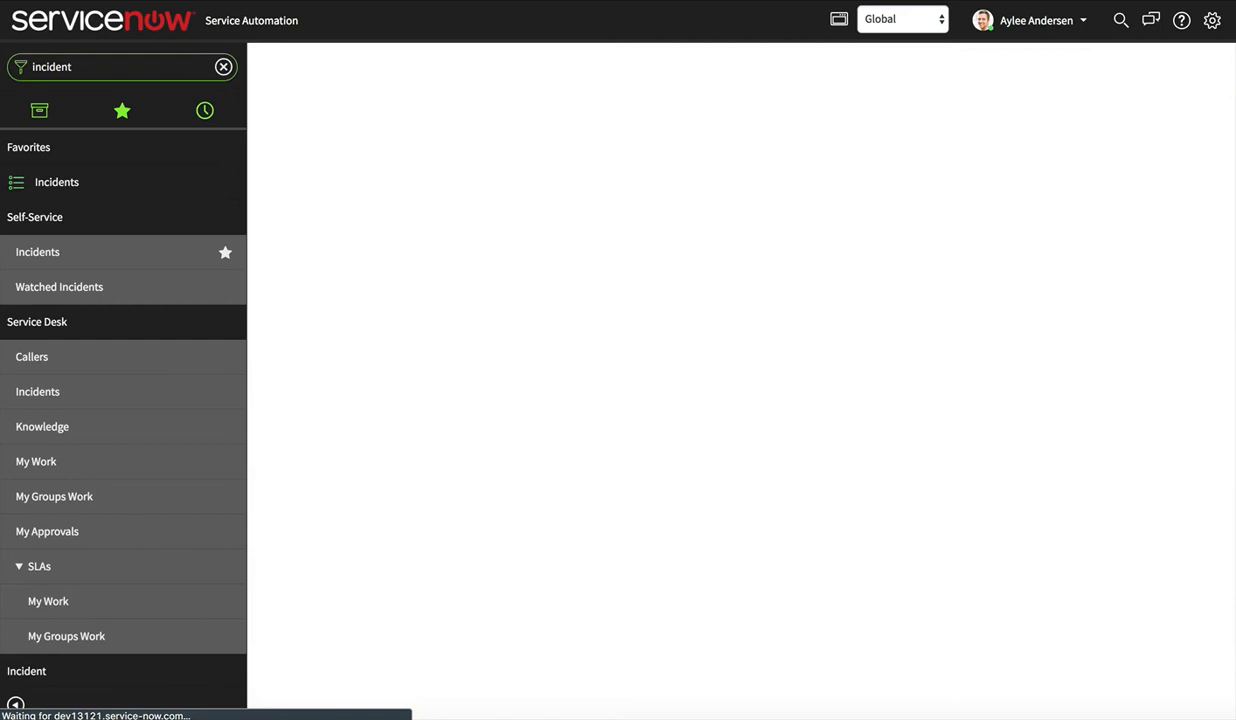
Step: Show the Incidents list, where INC0010268's Attachments now displays the paperclip icon
{"action": "left_click", "coordinate": [56, 182]}
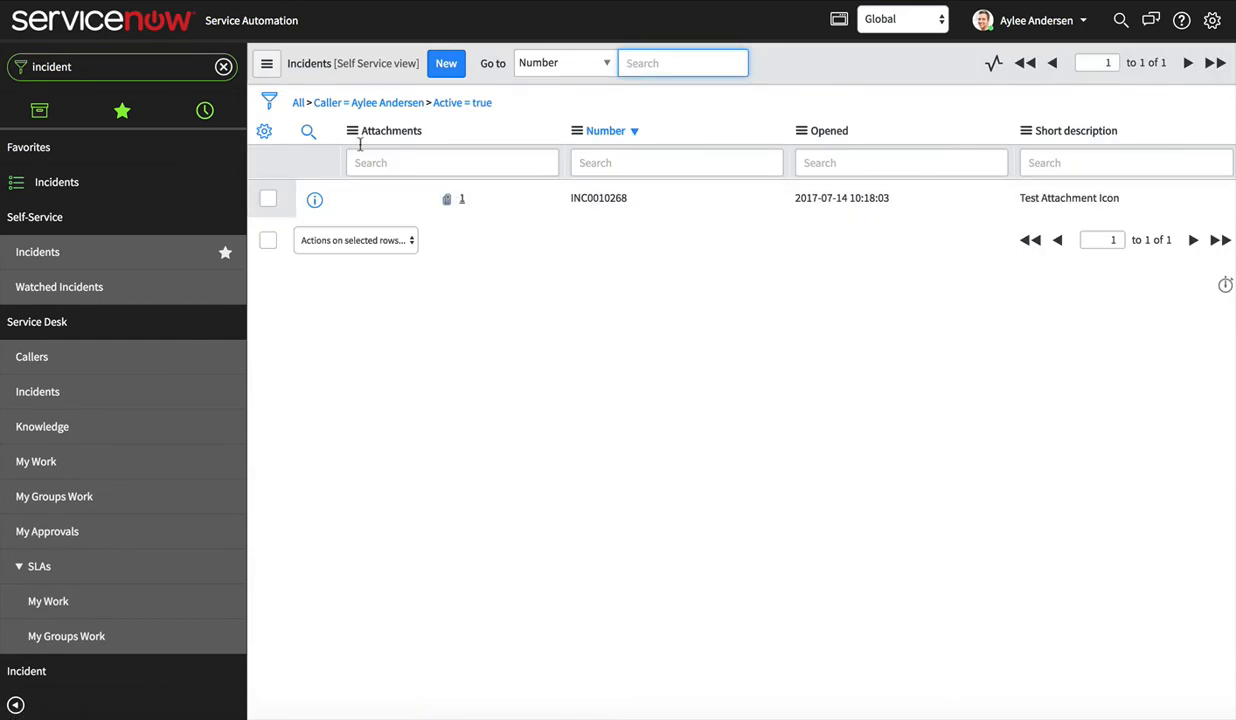